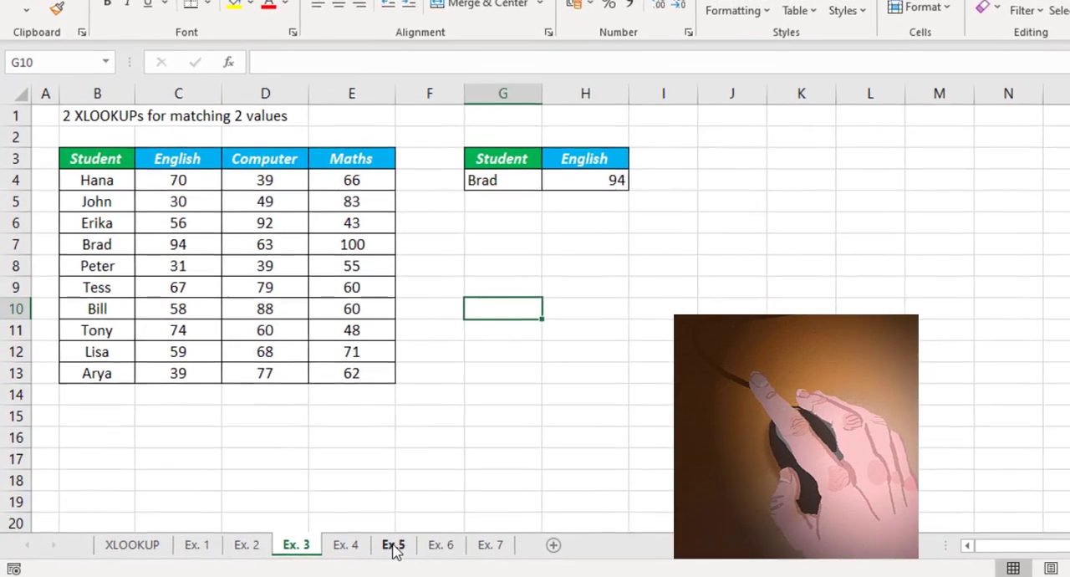
Rename the Ex. 5 sheet to 'Xyz 2015' and the Ex. 2 sheet to '2015 Abc'
{"action": "left_click", "coordinate": [393, 544]}
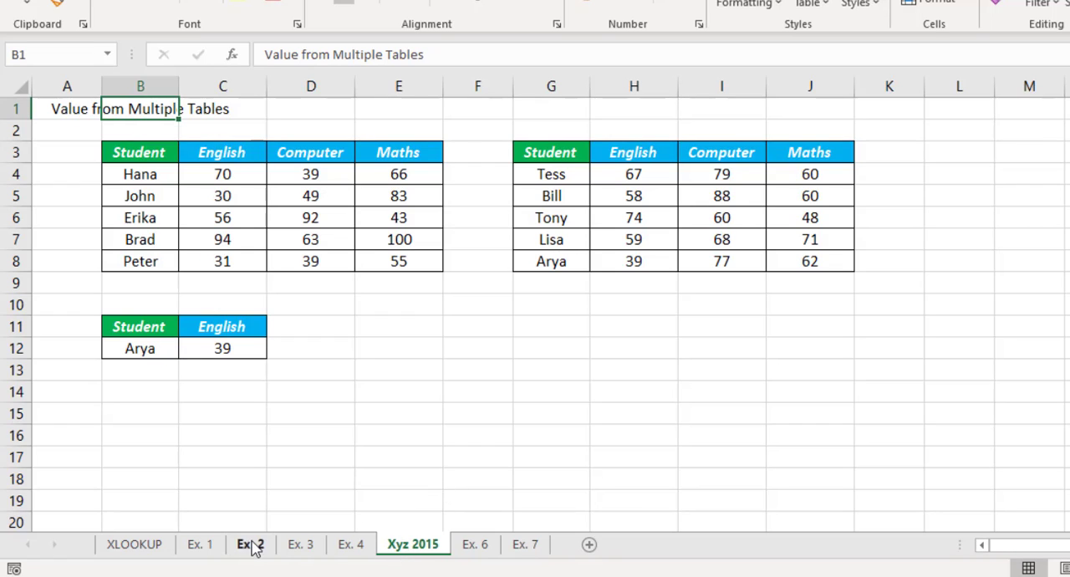
{"action": "mouse_move", "coordinate": [240, 550]}
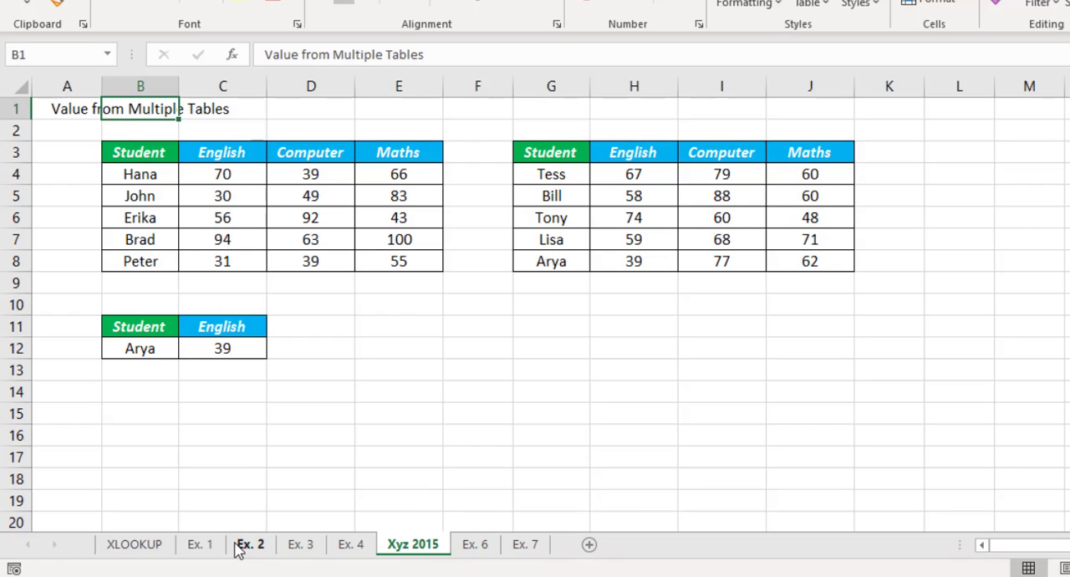
{"action": "right_click", "coordinate": [250, 544]}
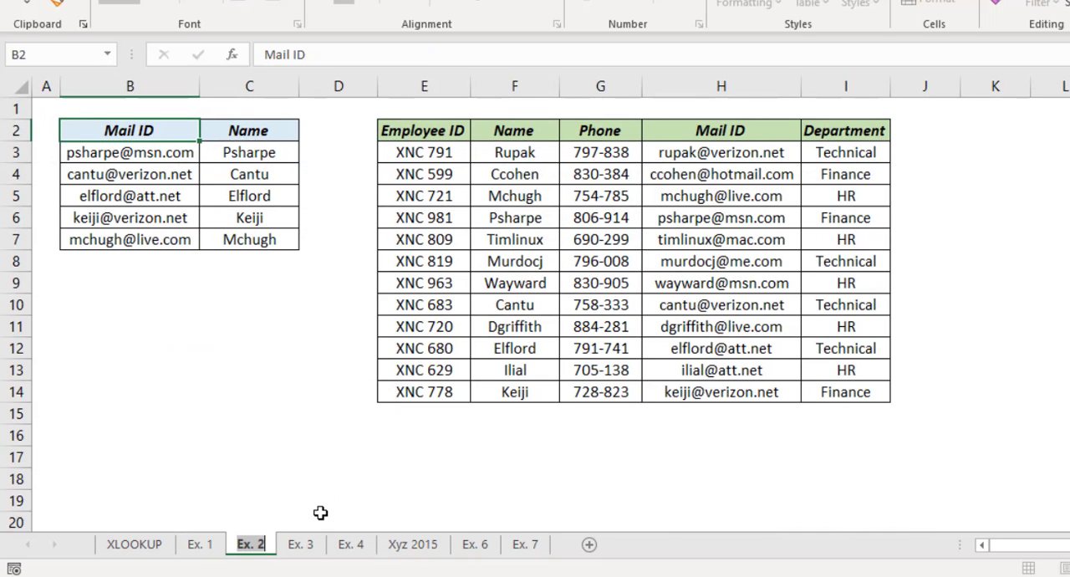
{"action": "double_click", "coordinate": [250, 544]}
{"action": "type", "text": "2015 Abc"}
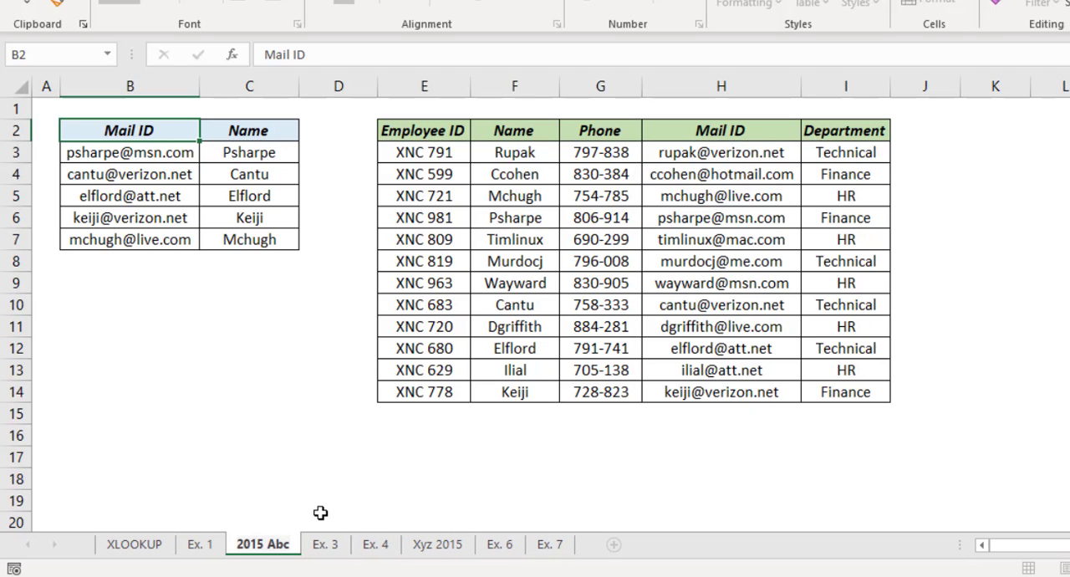
{"action": "mouse_move", "coordinate": [542, 544]}
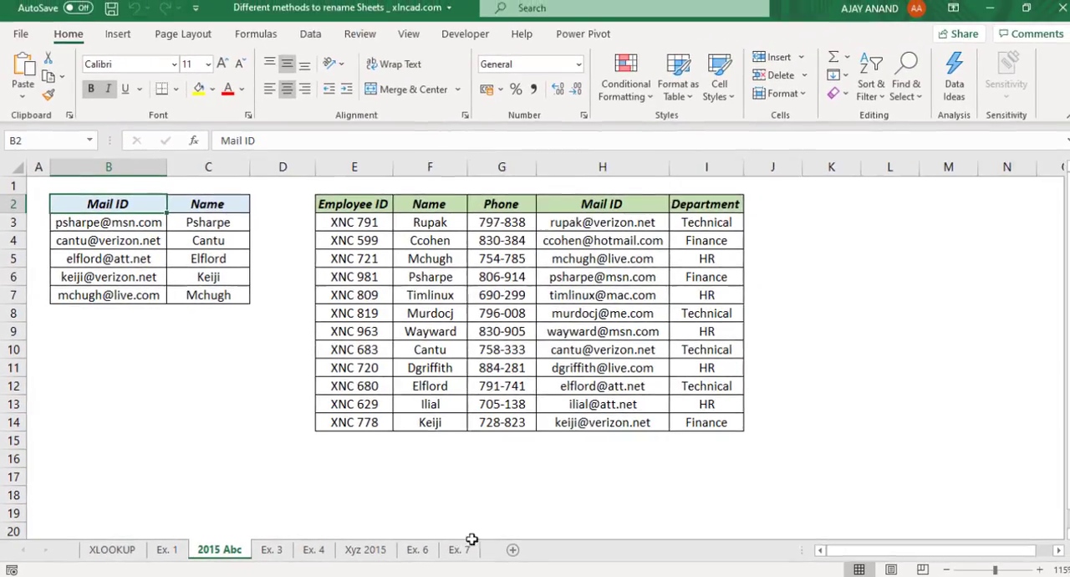
Rename the Ex. 7 sheet through Home > Format > Rename Sheet, ending as 'Commission'
{"action": "left_click", "coordinate": [454, 549]}
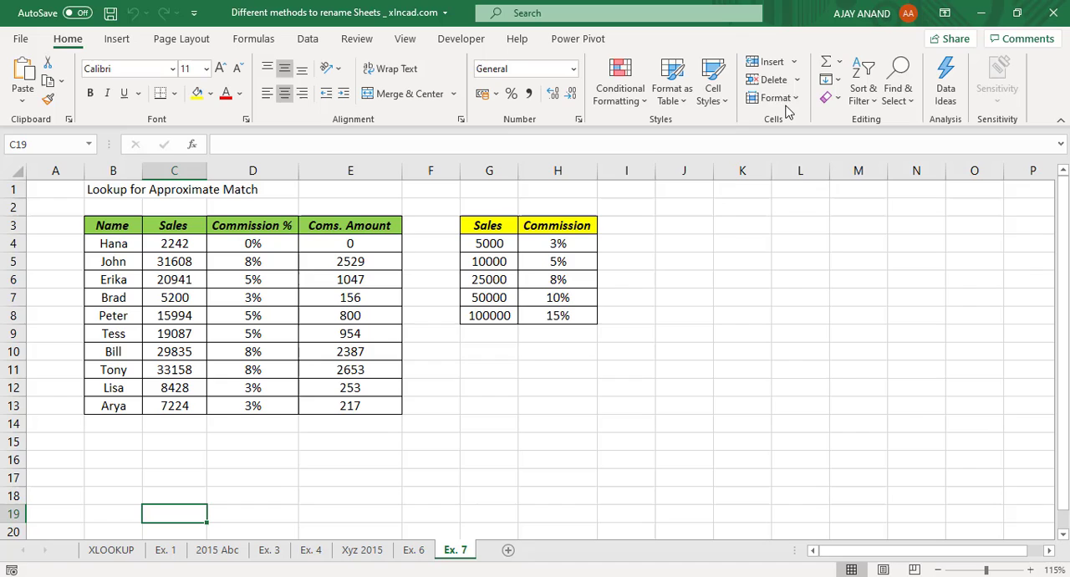
{"action": "left_click", "coordinate": [775, 97]}
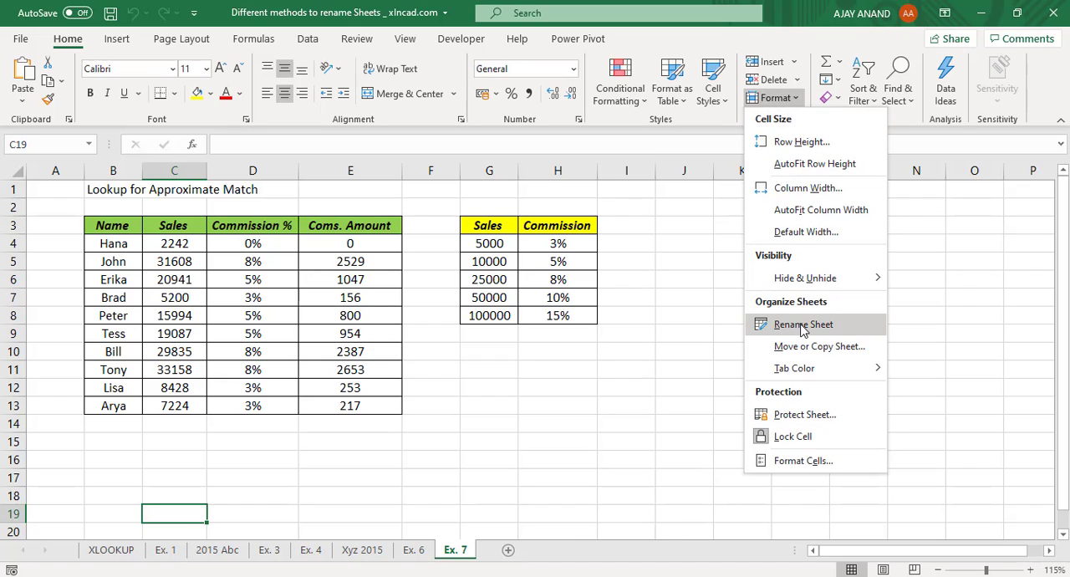
{"action": "left_click", "coordinate": [803, 325]}
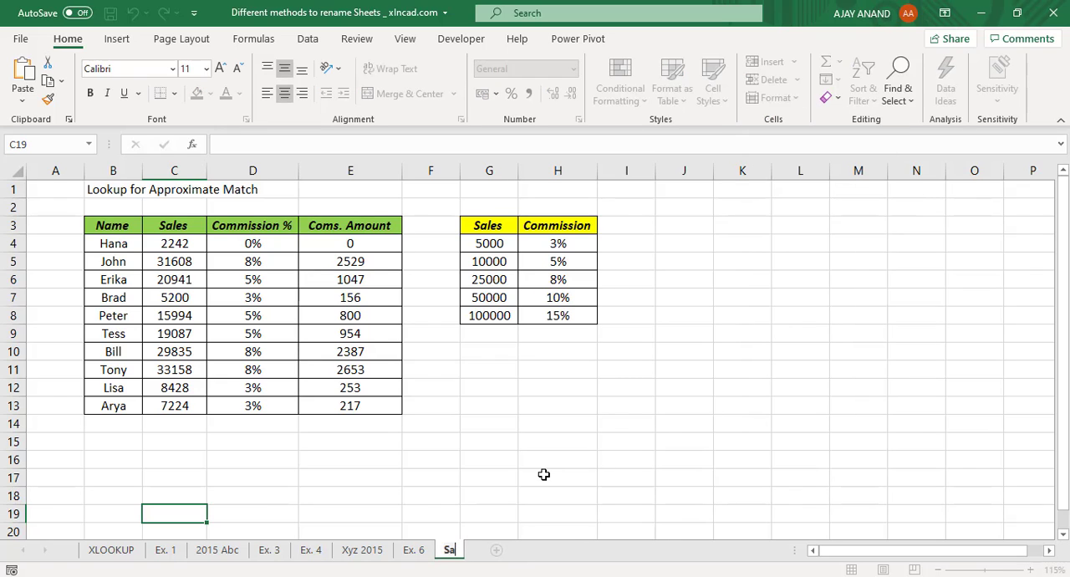
{"action": "type", "text": "Sales Report"}
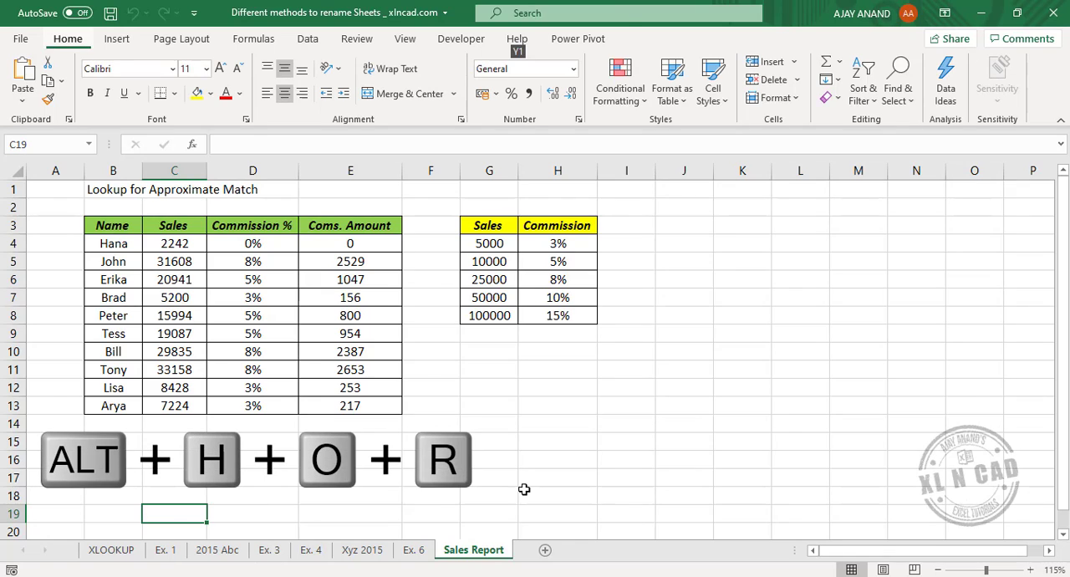
{"action": "left_click", "coordinate": [774, 98]}
{"action": "type", "text": "Commission"}
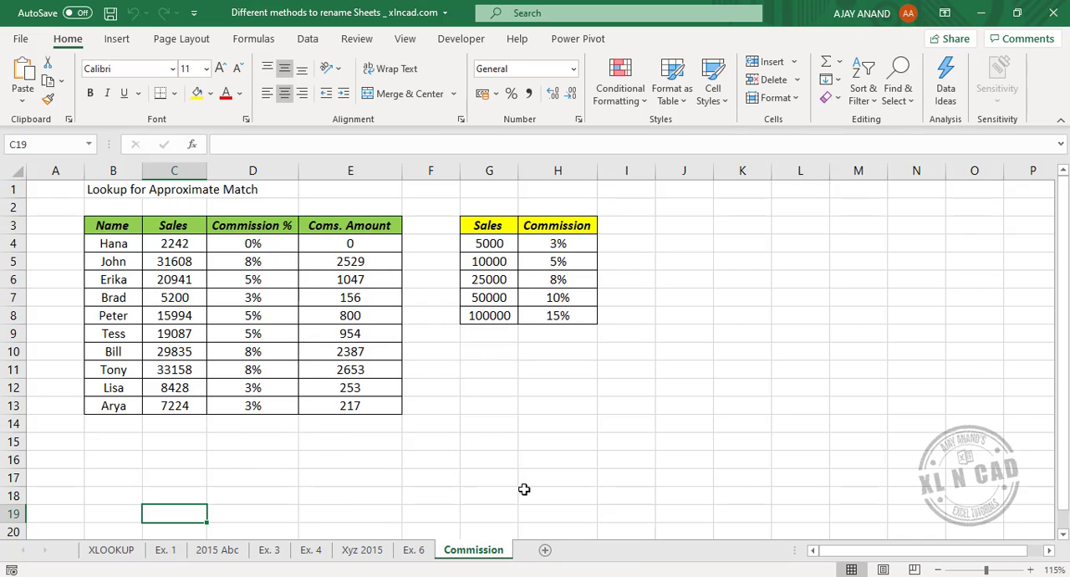
{"action": "mouse_move", "coordinate": [534, 459]}
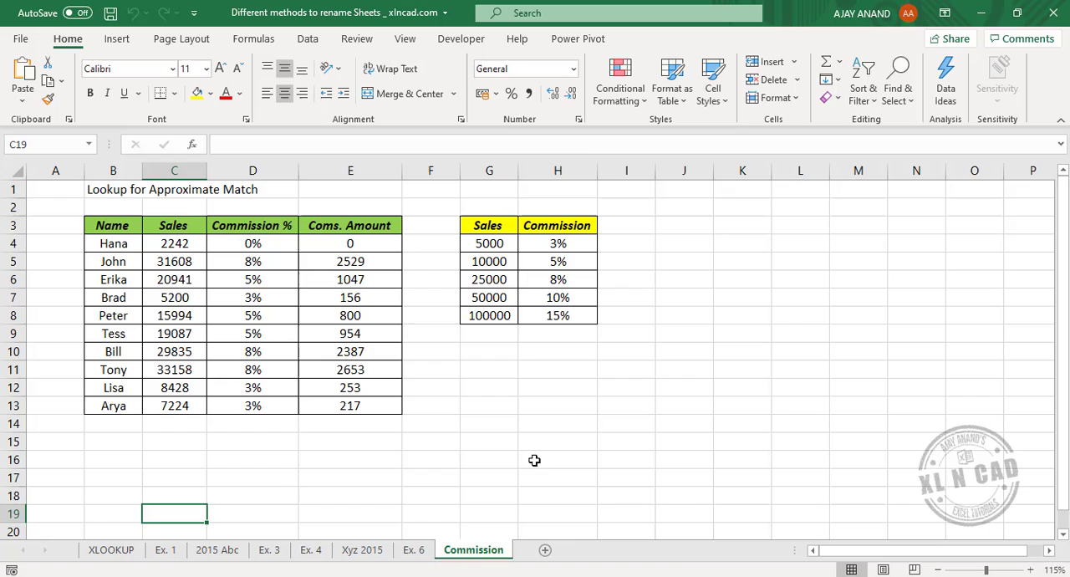
{"action": "mouse_move", "coordinate": [561, 330]}
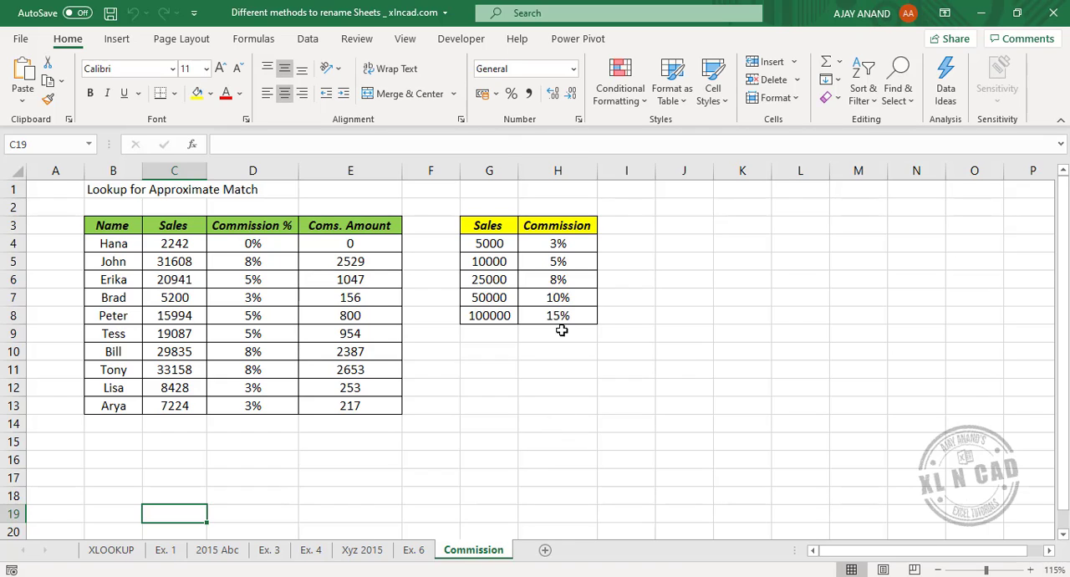
In the Visual Basic editor, set Sheet4 (Ex. 3)'s Name property to 'Example 100'
{"action": "left_click", "coordinate": [460, 39]}
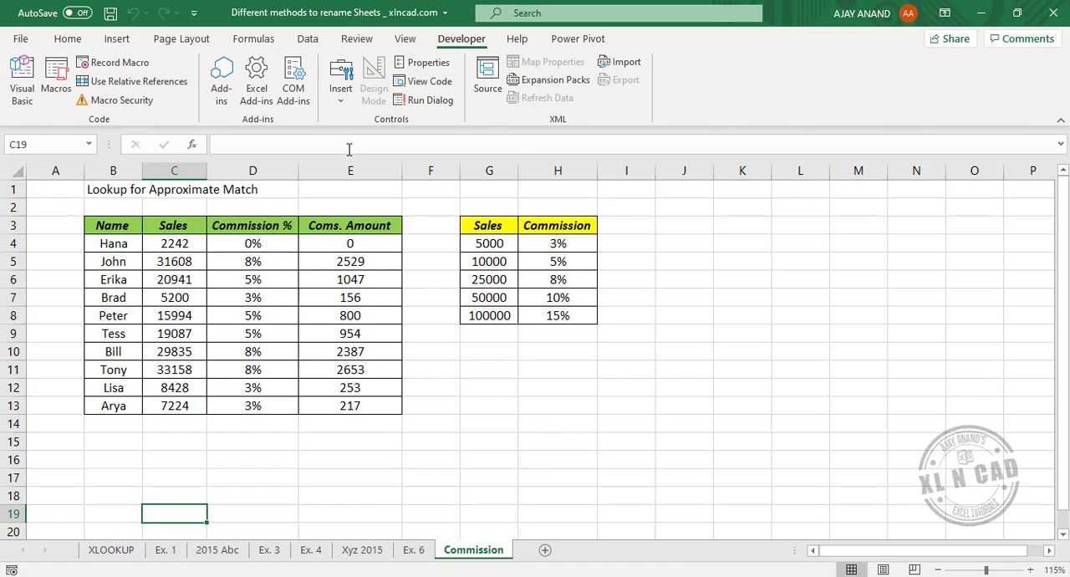
{"action": "left_click", "coordinate": [22, 76]}
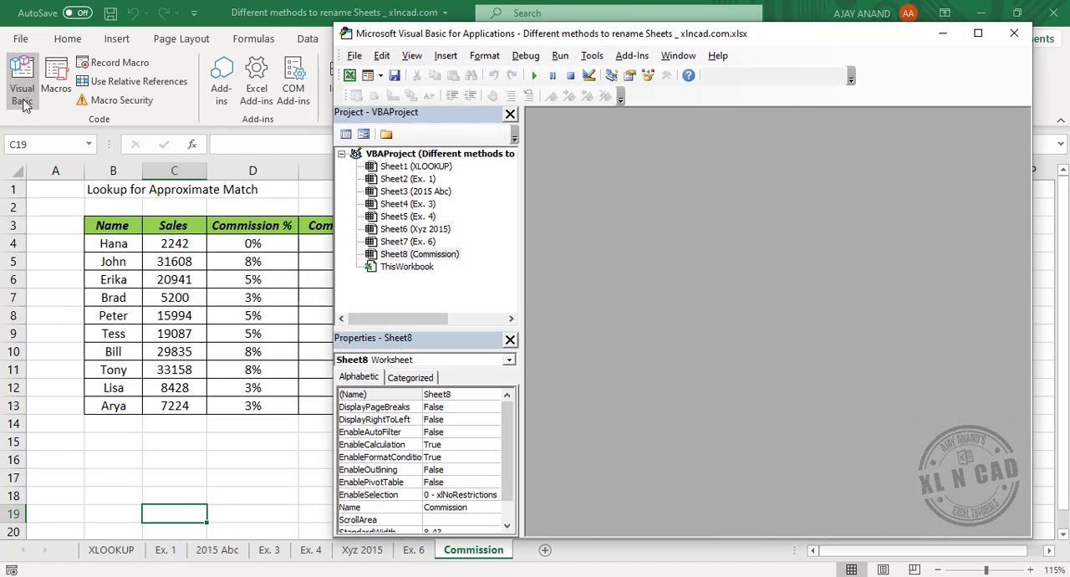
{"action": "mouse_move", "coordinate": [508, 164]}
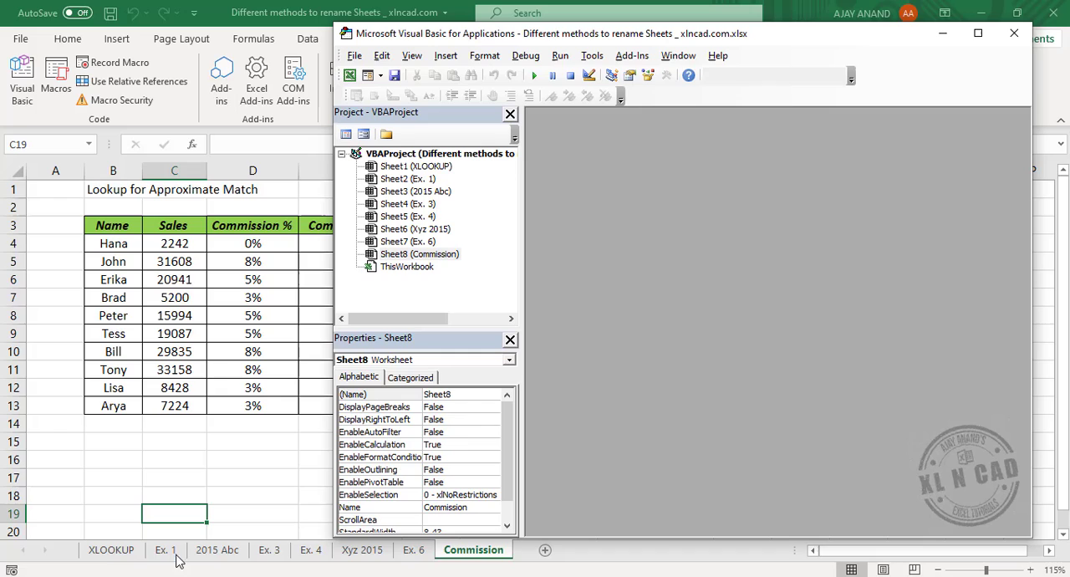
{"action": "mouse_move", "coordinate": [410, 341]}
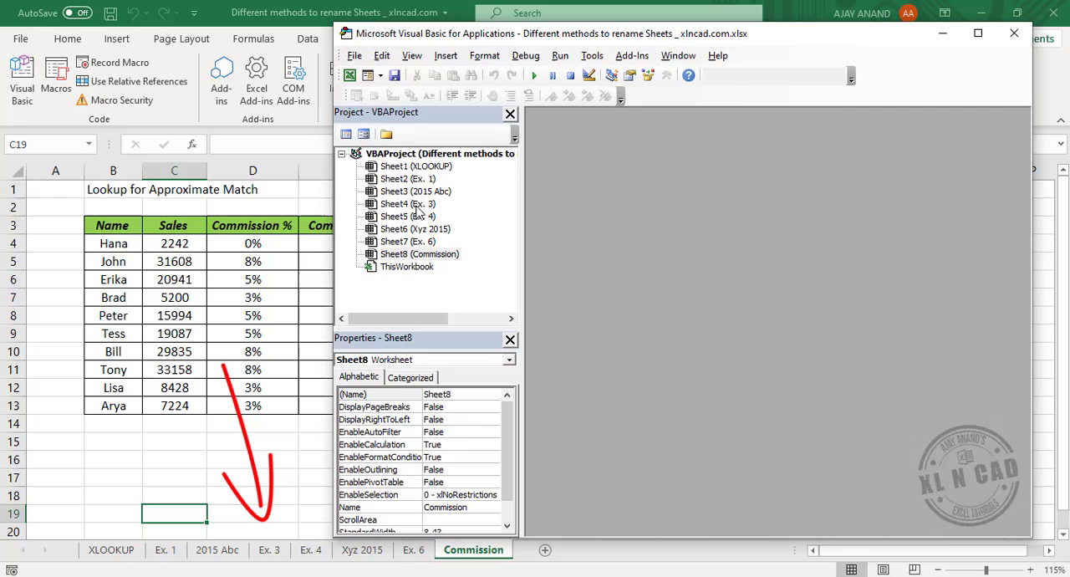
{"action": "left_click", "coordinate": [408, 204]}
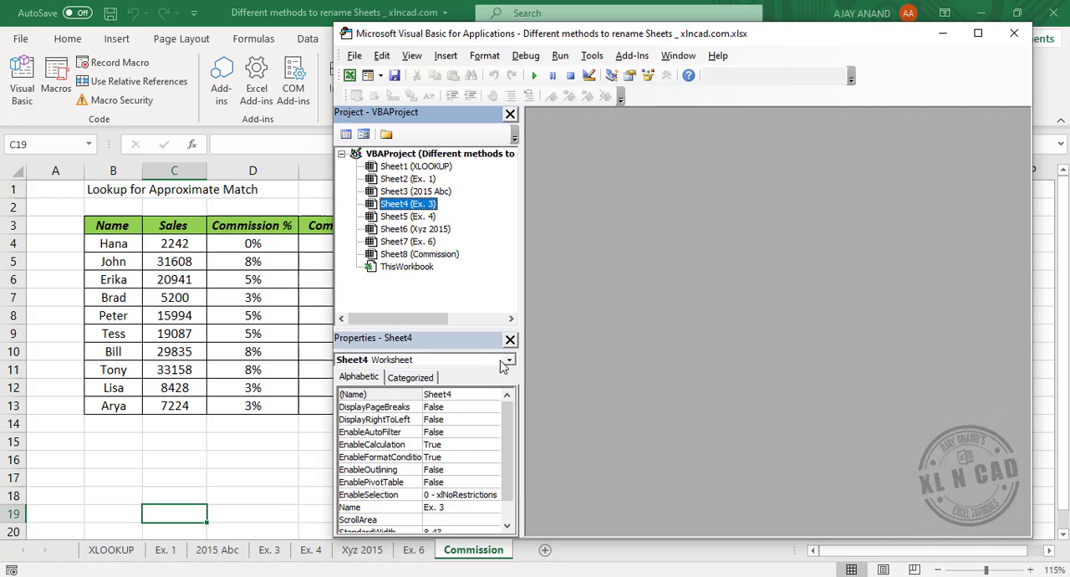
{"action": "left_click", "coordinate": [411, 55]}
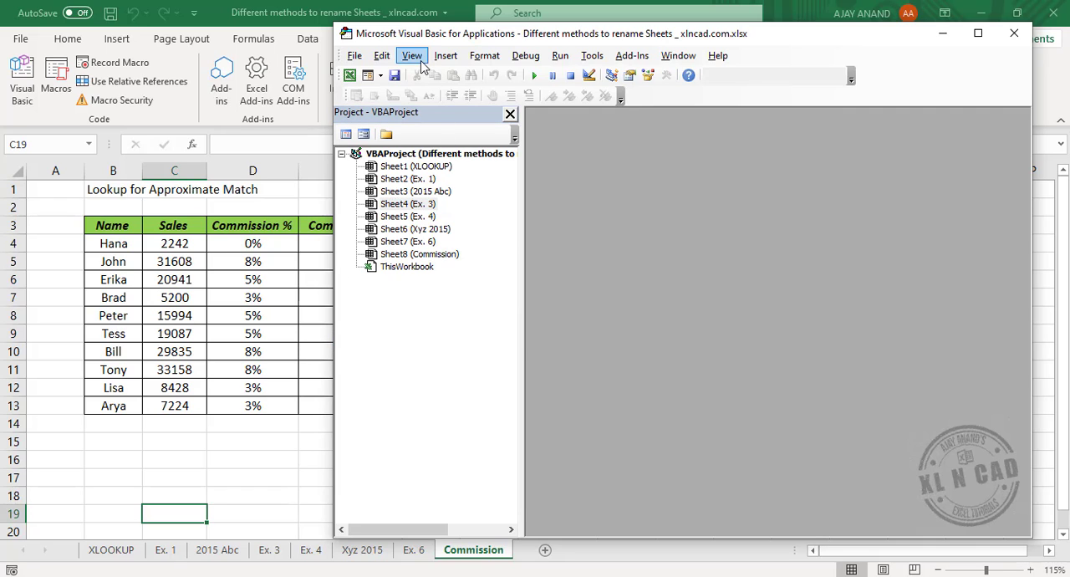
{"action": "left_click", "coordinate": [412, 55]}
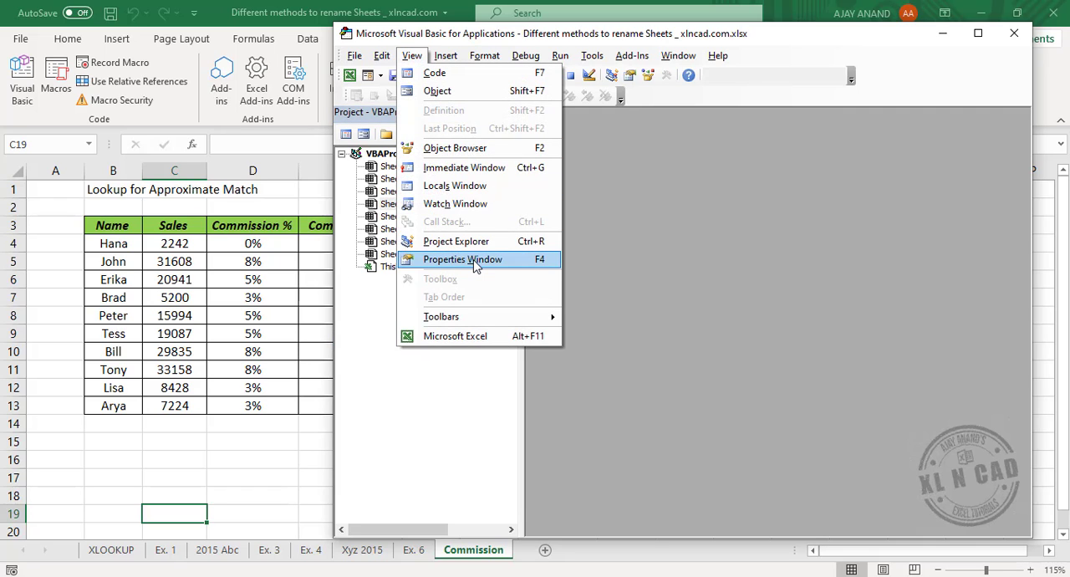
{"action": "left_click", "coordinate": [463, 258]}
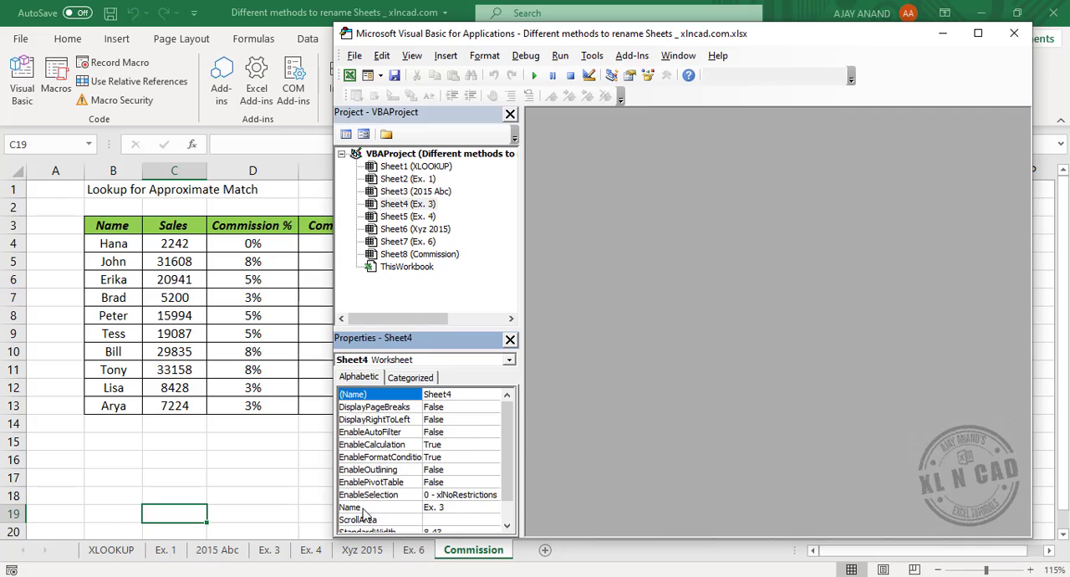
{"action": "mouse_move", "coordinate": [421, 513]}
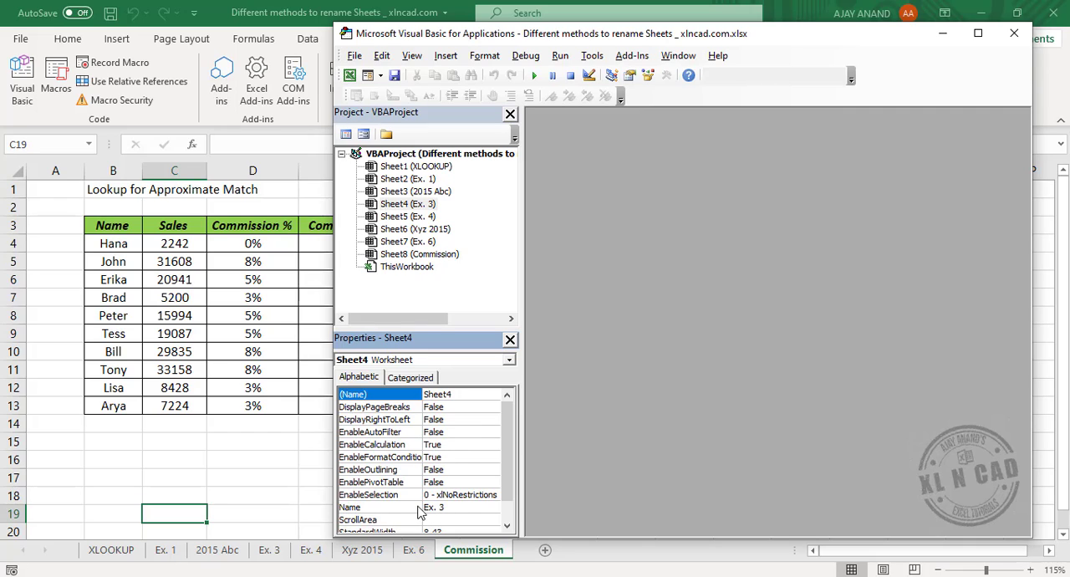
{"action": "left_click", "coordinate": [379, 506]}
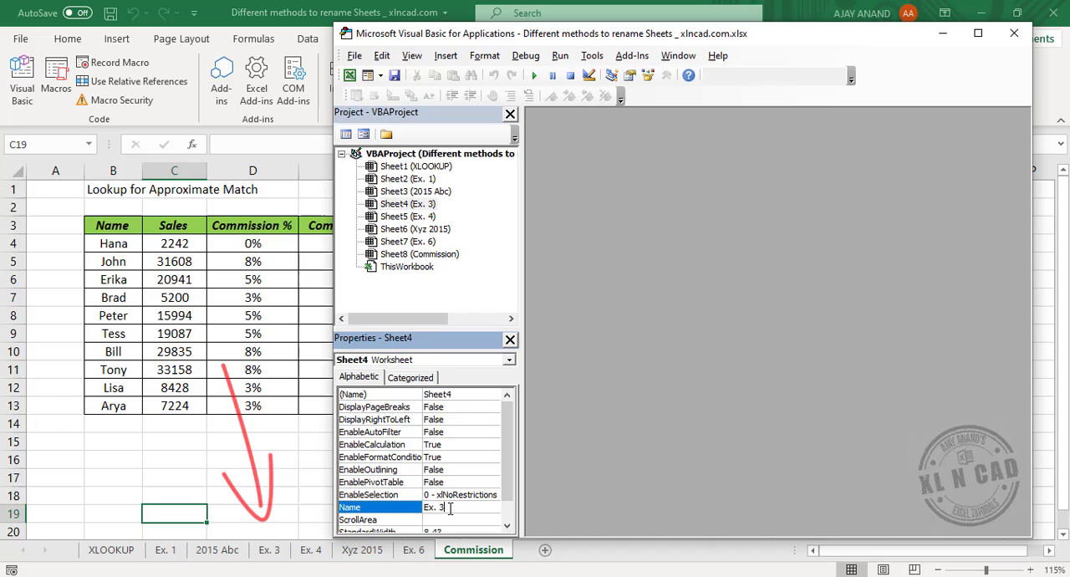
{"action": "type", "text": "Example"}
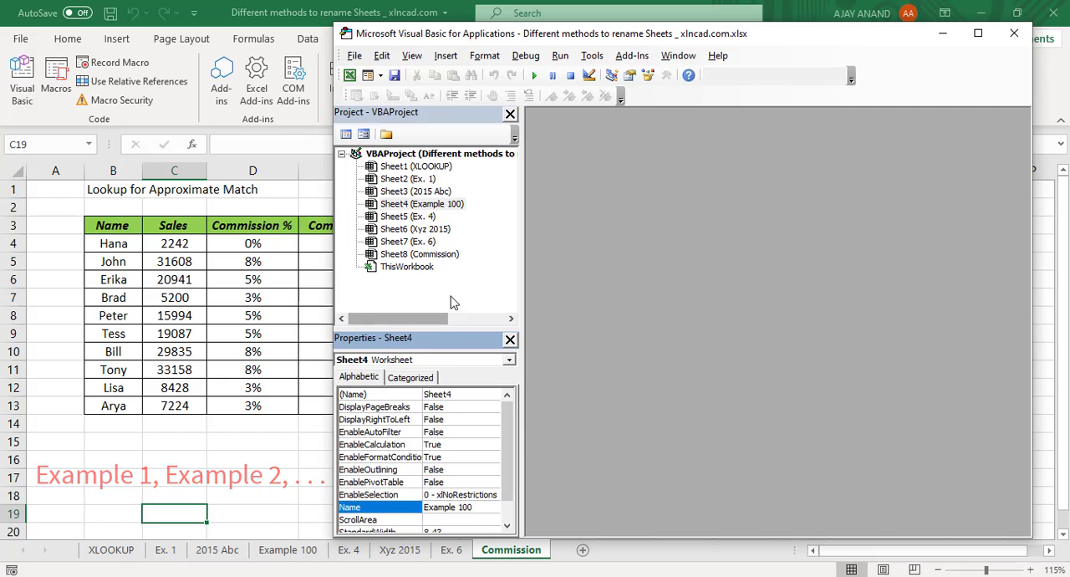
Insert Module1 with Sub RenameSheets(), declaring a As Worksheet, b As Integer, and b = 1
{"action": "right_click", "coordinate": [407, 266]}
{"action": "type", "text": "Sub"}
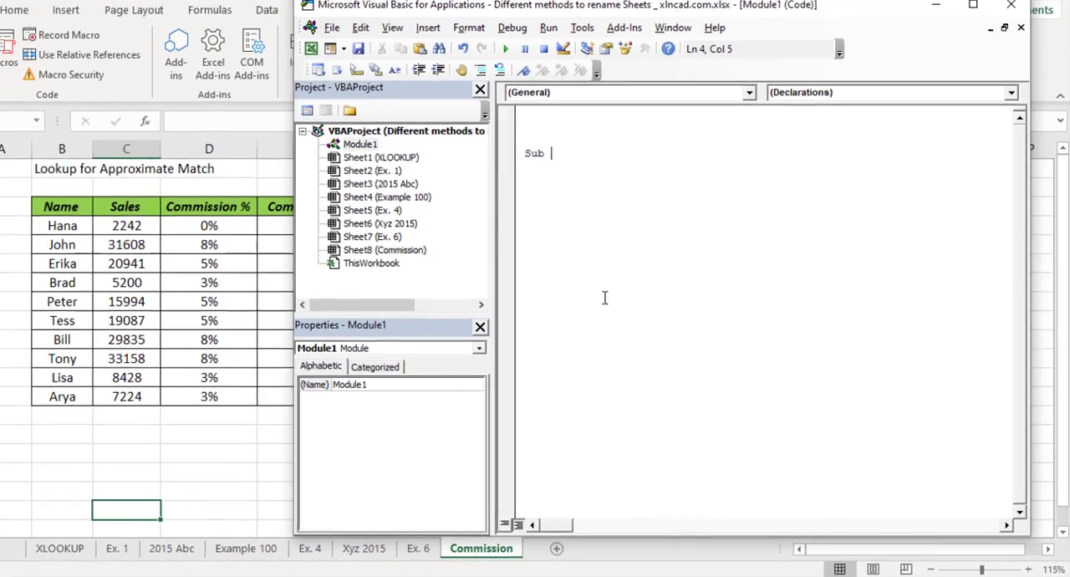
{"action": "type", "text": "RenameSheets"}
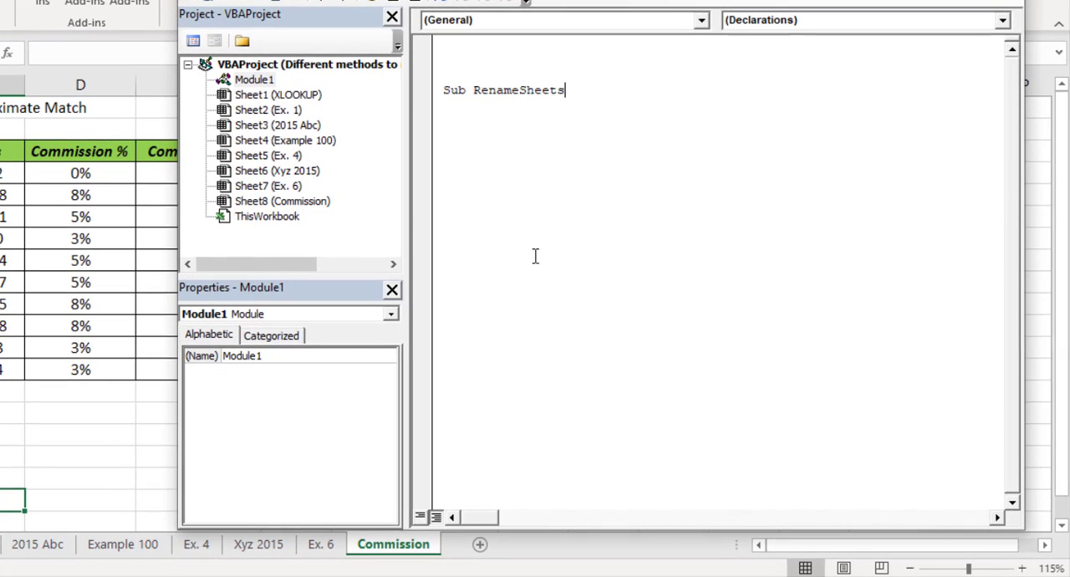
{"action": "key", "text": "enter"}
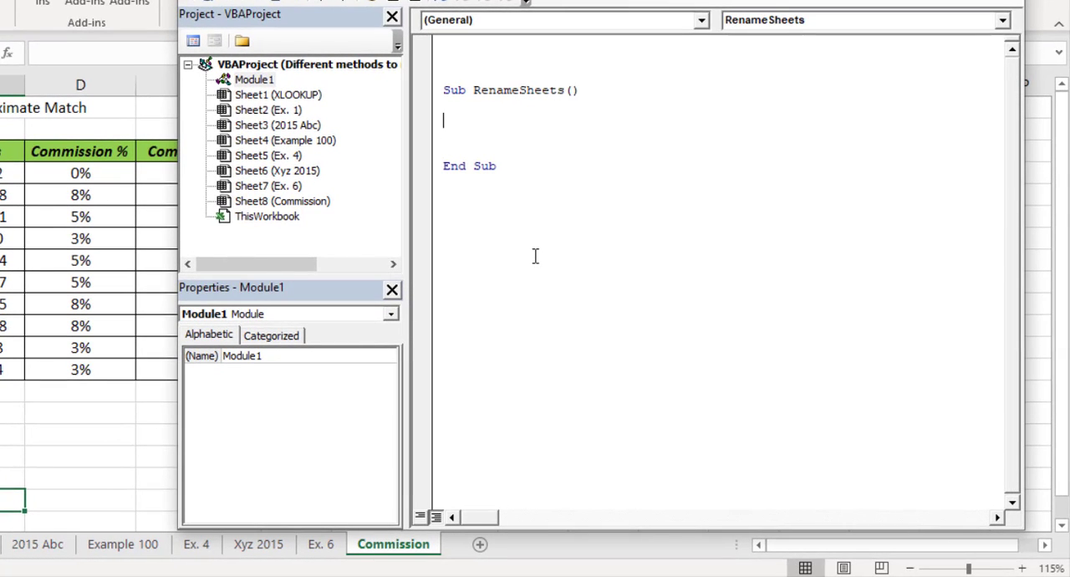
{"action": "type", "text": "Dim a a"}
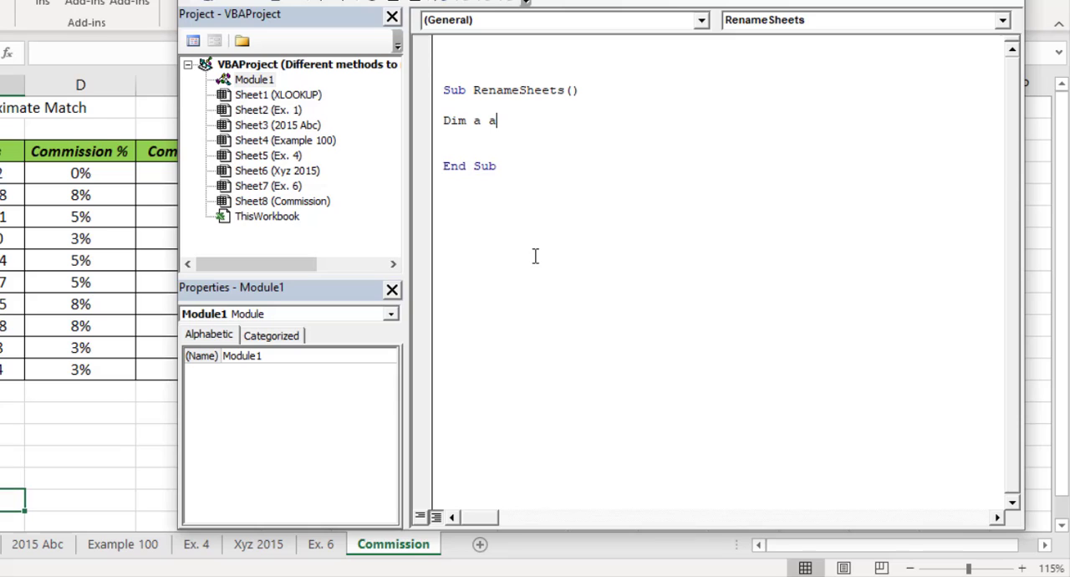
{"action": "type", "text": "s worksheet"}
{"action": "type", "text": "D"}
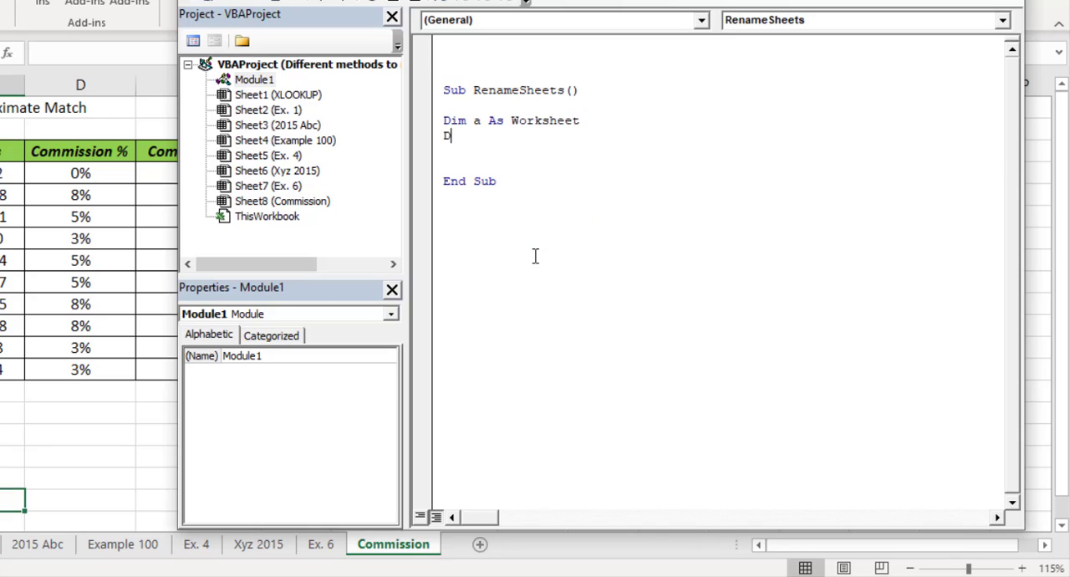
{"action": "type", "text": "im b as"}
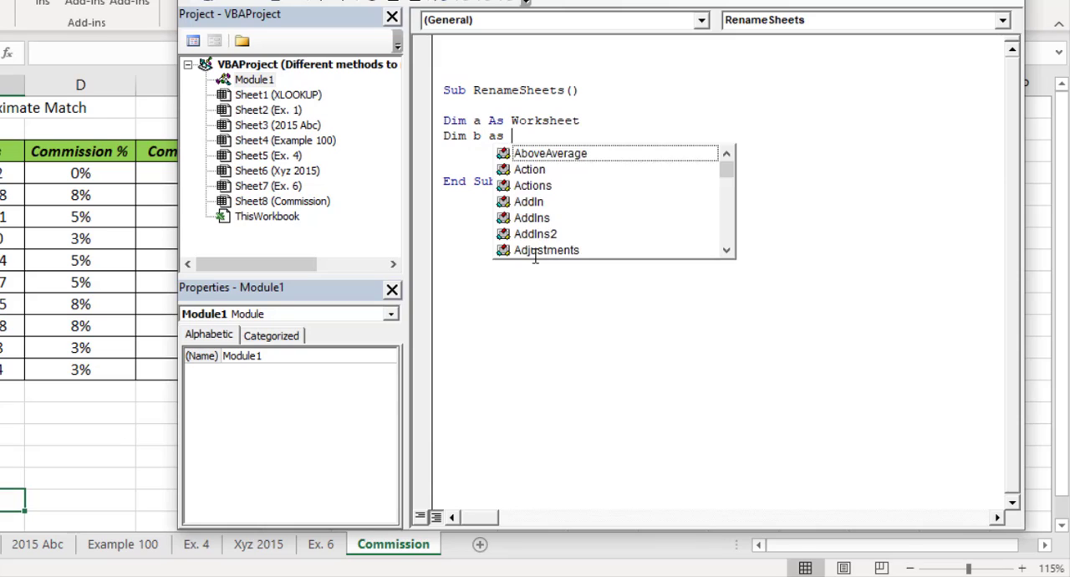
{"action": "type", "text": "inte"}
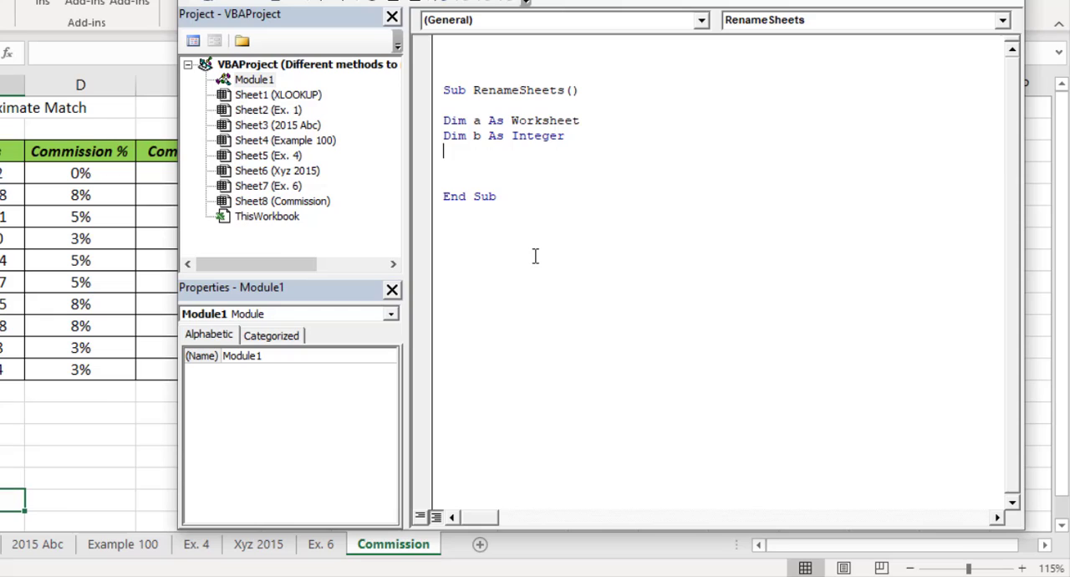
{"action": "type", "text": "b = 1"}
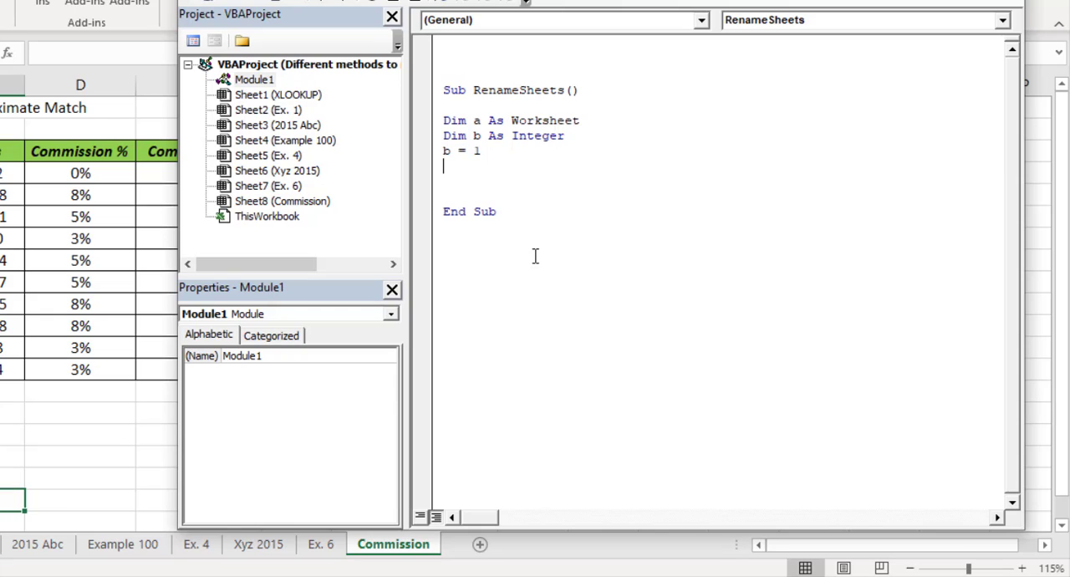
Add a For Each loop over ActiveWorkbook.Worksheets setting a.Name = "Example " & b, incrementing b
{"action": "type", "text": "For each"}
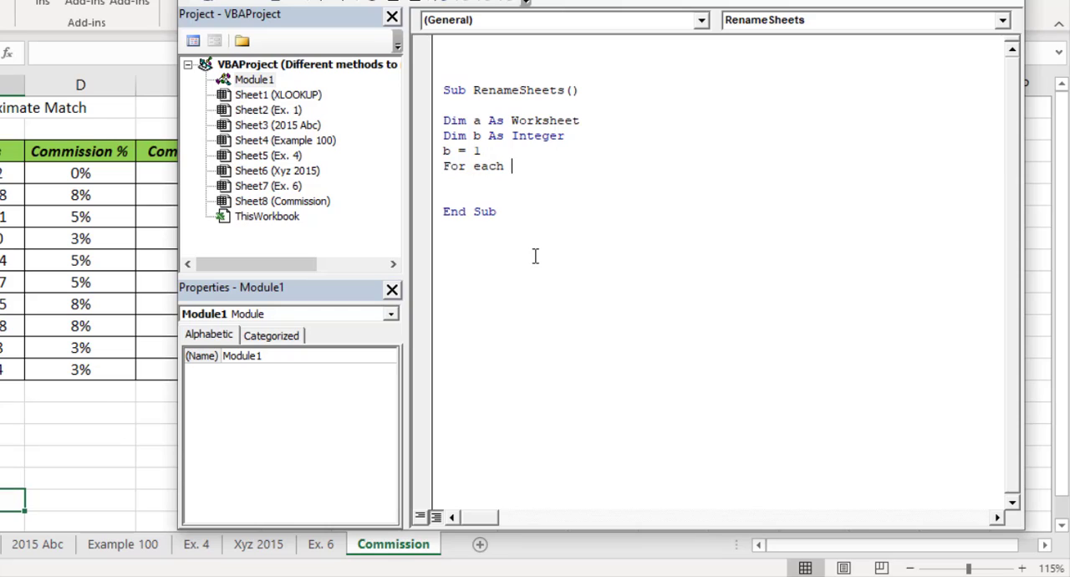
{"action": "type", "text": "a in act"}
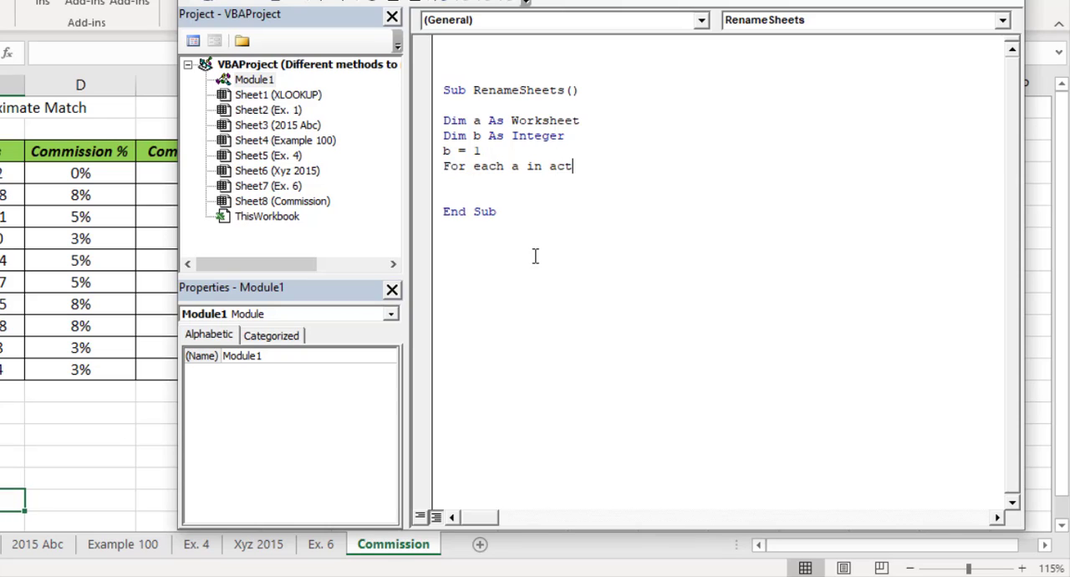
{"action": "type", "text": "ivewo"}
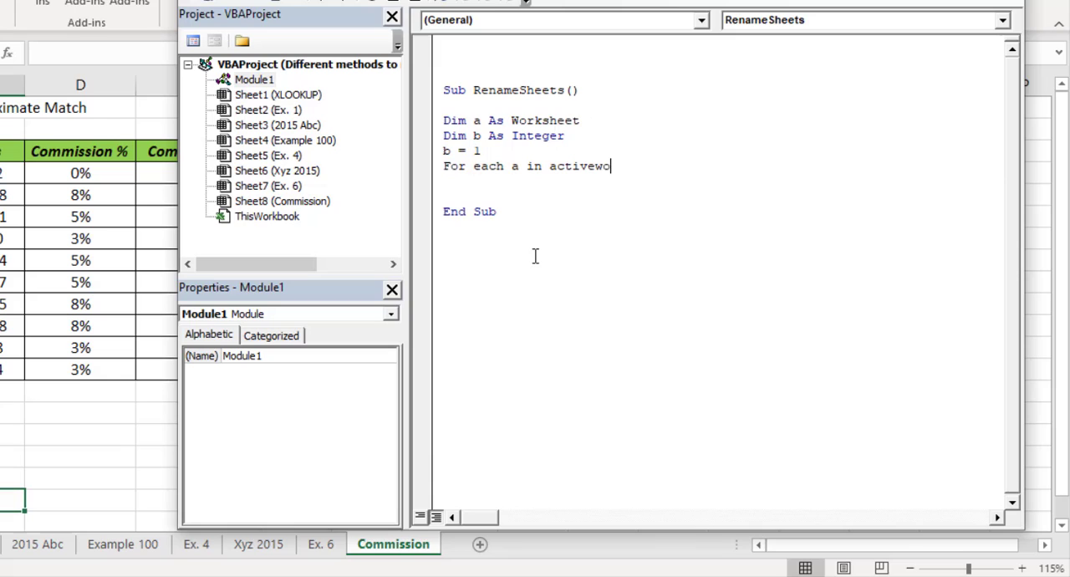
{"action": "type", "text": "rkbook."}
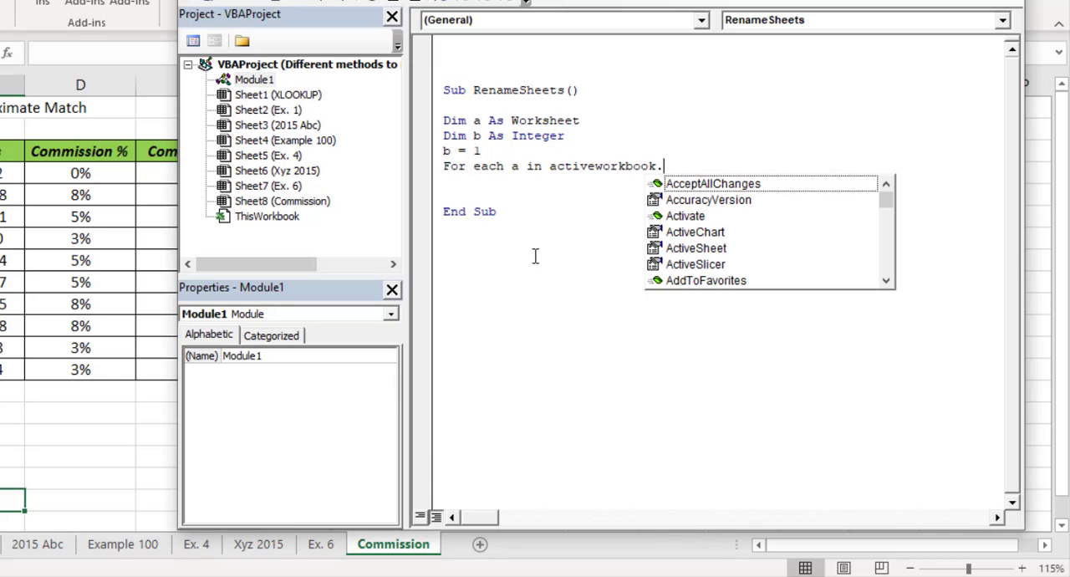
{"action": "type", "text": "worksheets"}
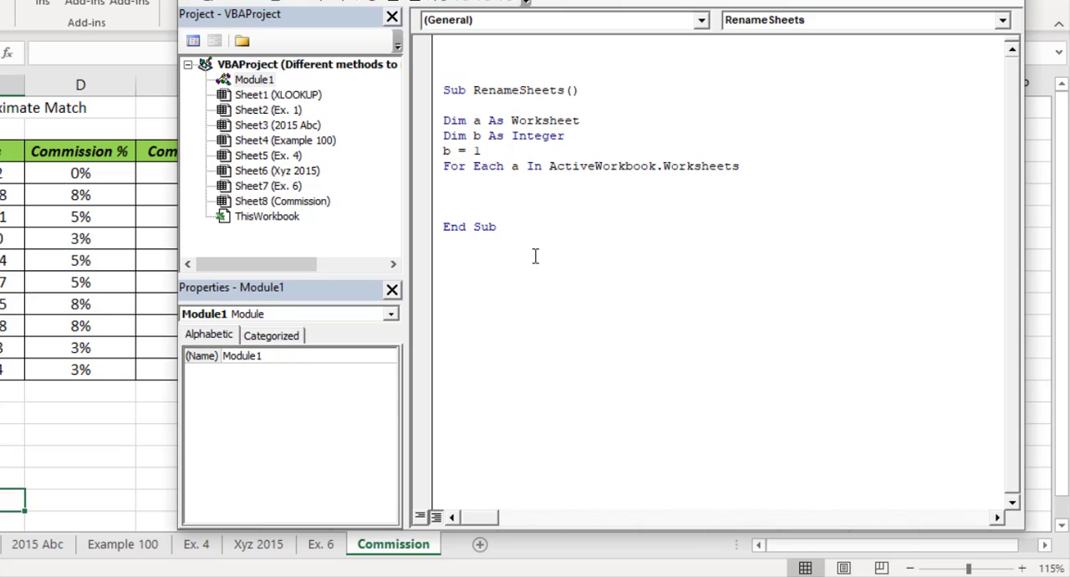
{"action": "type", "text": "a.Name"}
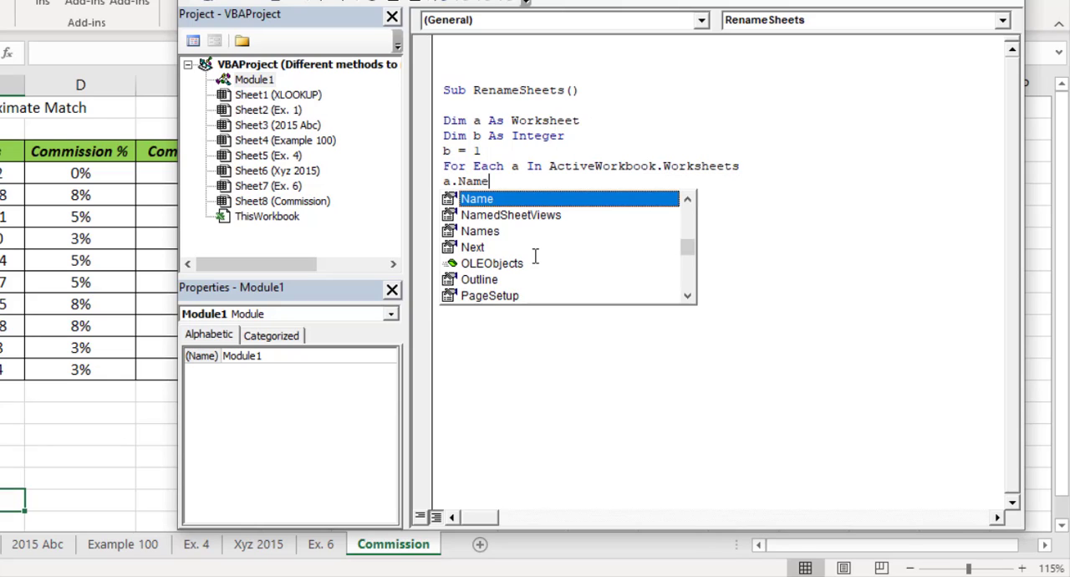
{"action": "type", "text": "="}
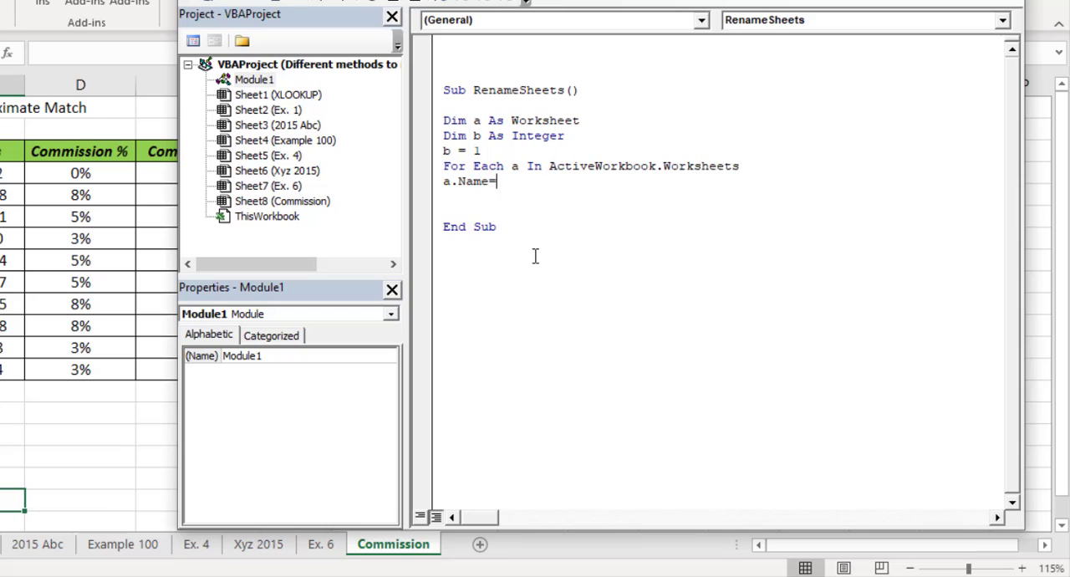
{"action": "type", "text": "\"Example"}
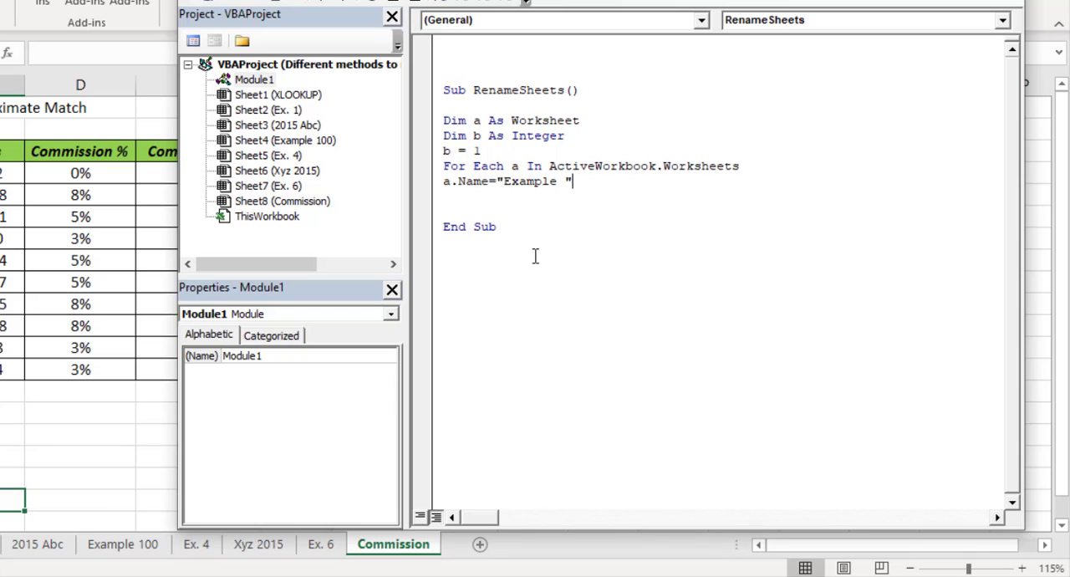
{"action": "type", "text": "&"}
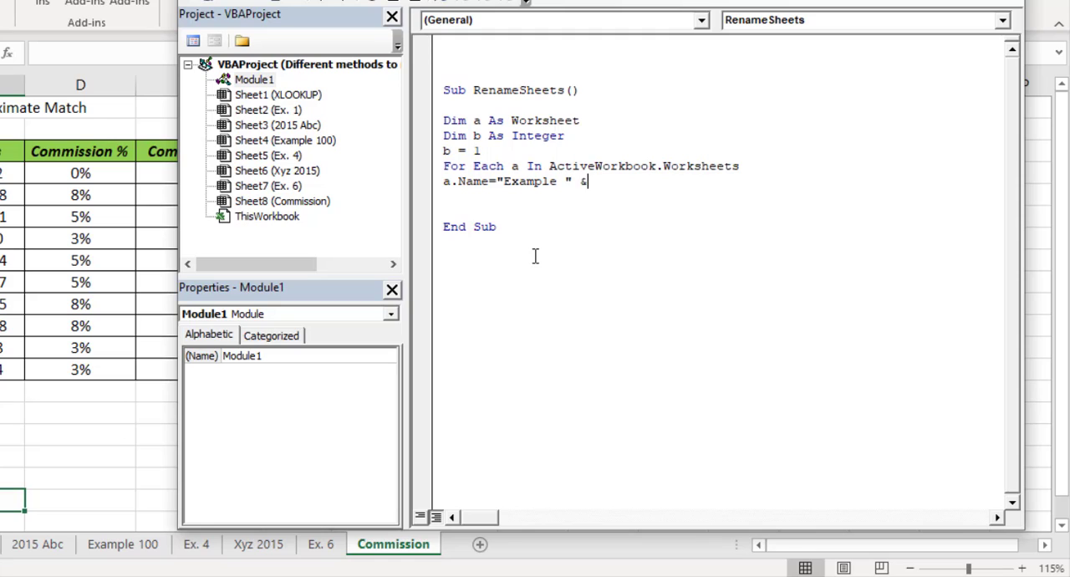
{"action": "type", "text": "b"}
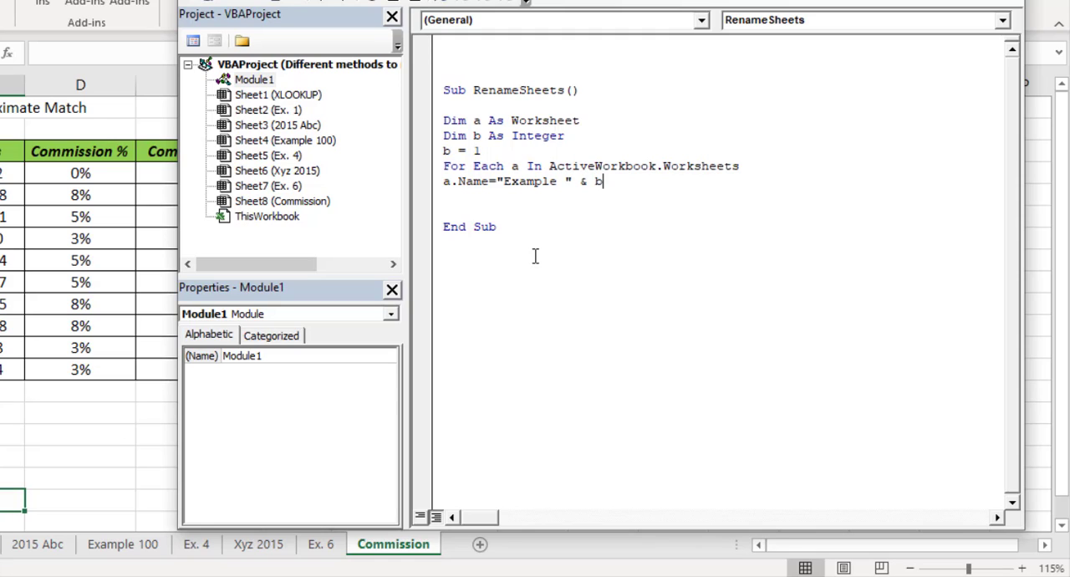
{"action": "type", "text": "b="}
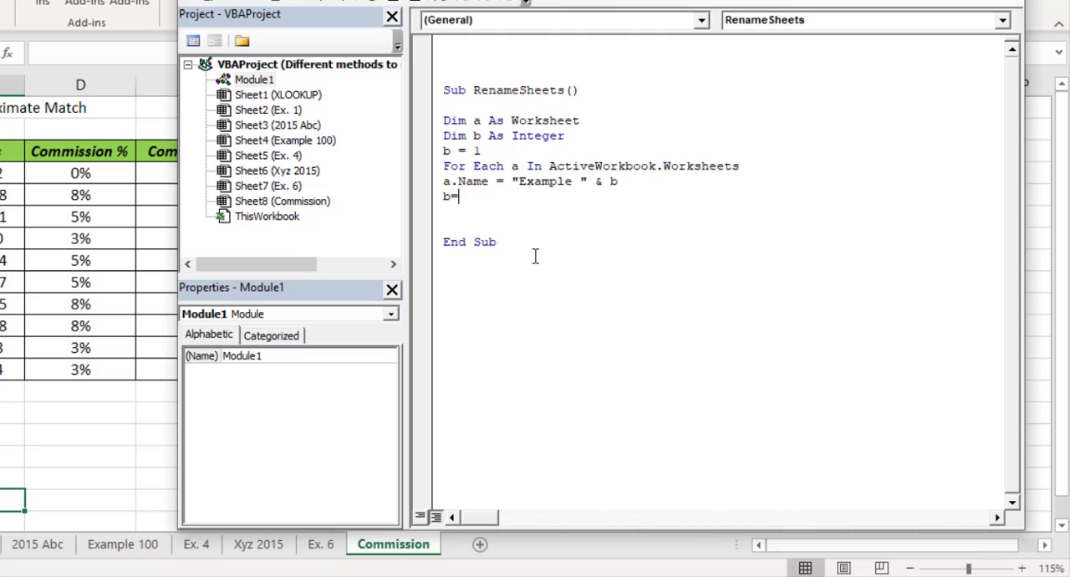
{"action": "type", "text": "b+1"}
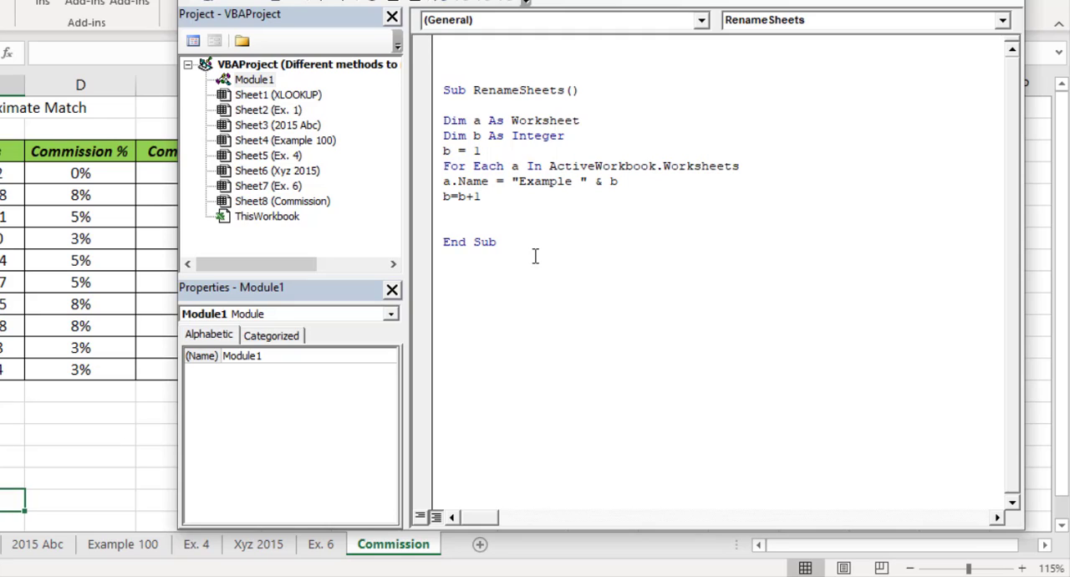
{"action": "type", "text": "N"}
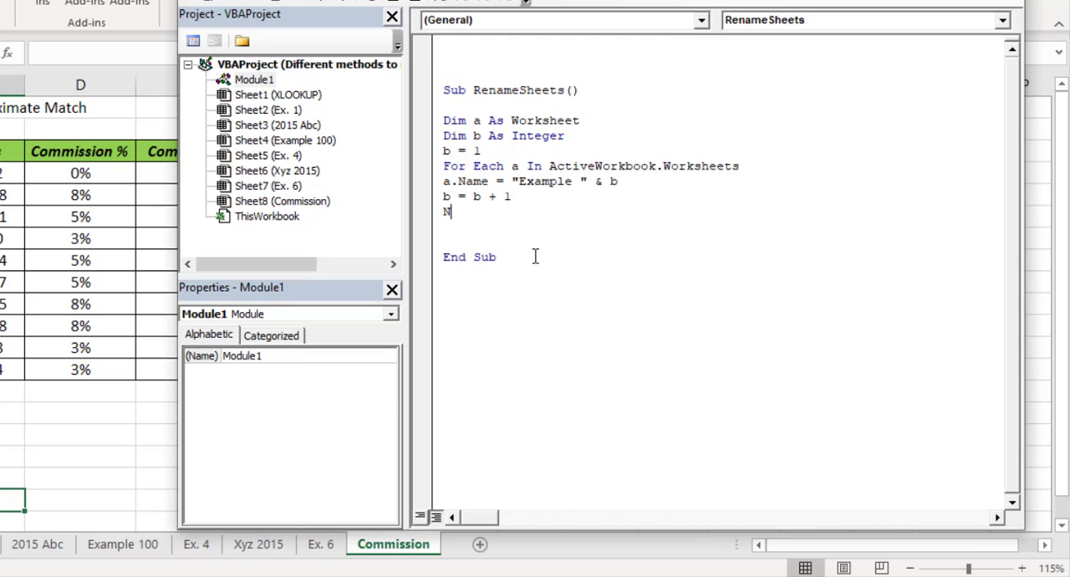
{"action": "type", "text": "ext a"}
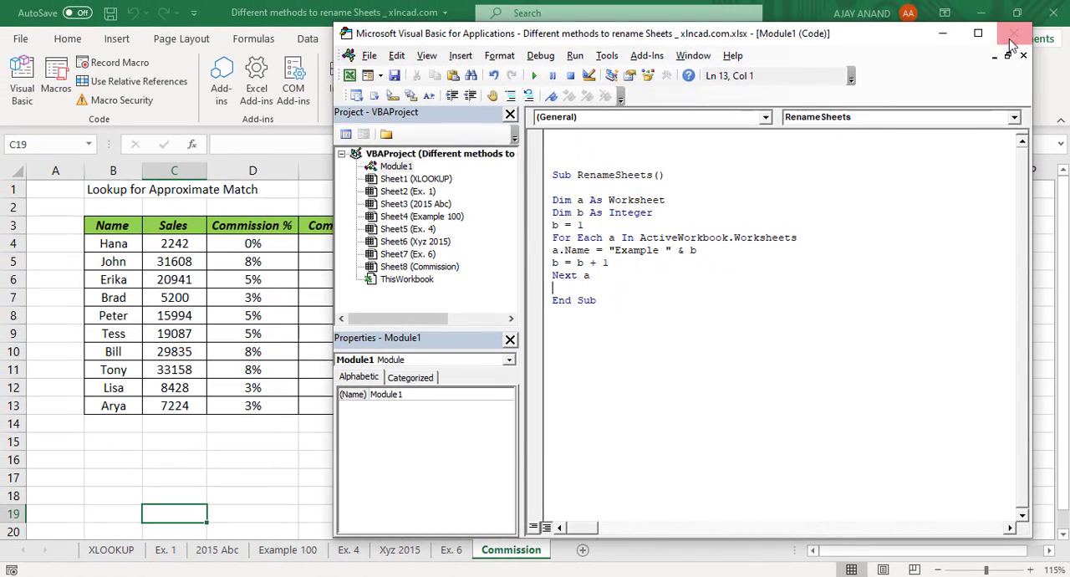
Close the VBA editor, run the RenameSheets macro, and view the Example 1 sheet
{"action": "left_click", "coordinate": [1012, 33]}
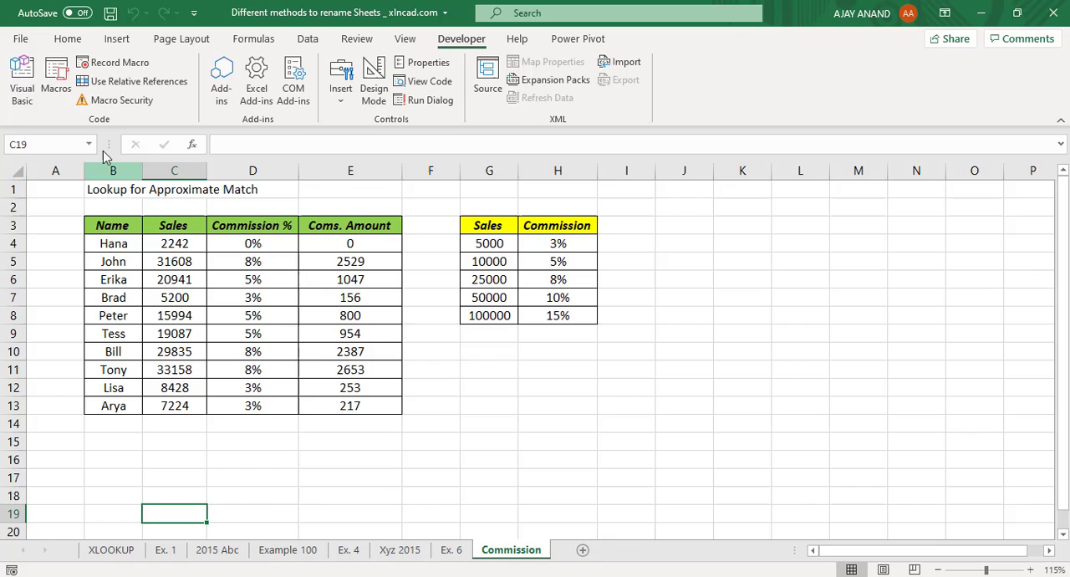
{"action": "left_click", "coordinate": [55, 79]}
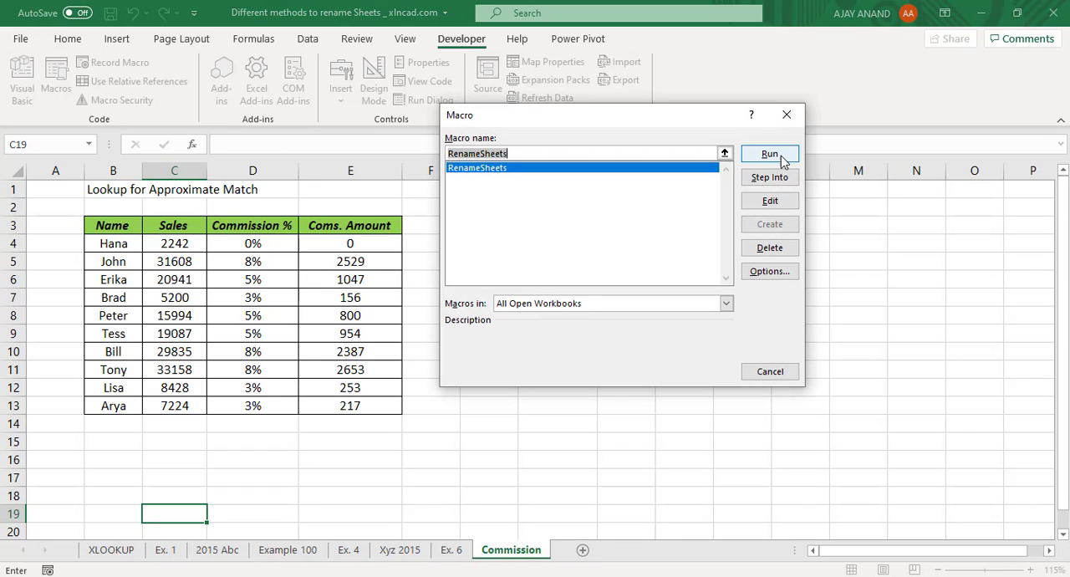
{"action": "left_click", "coordinate": [768, 153]}
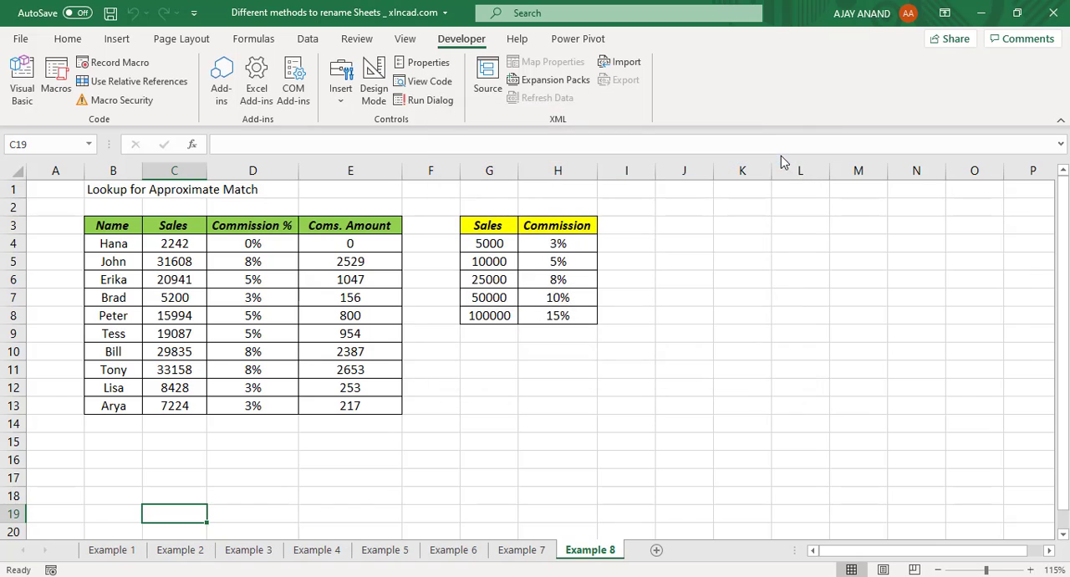
{"action": "mouse_move", "coordinate": [247, 559]}
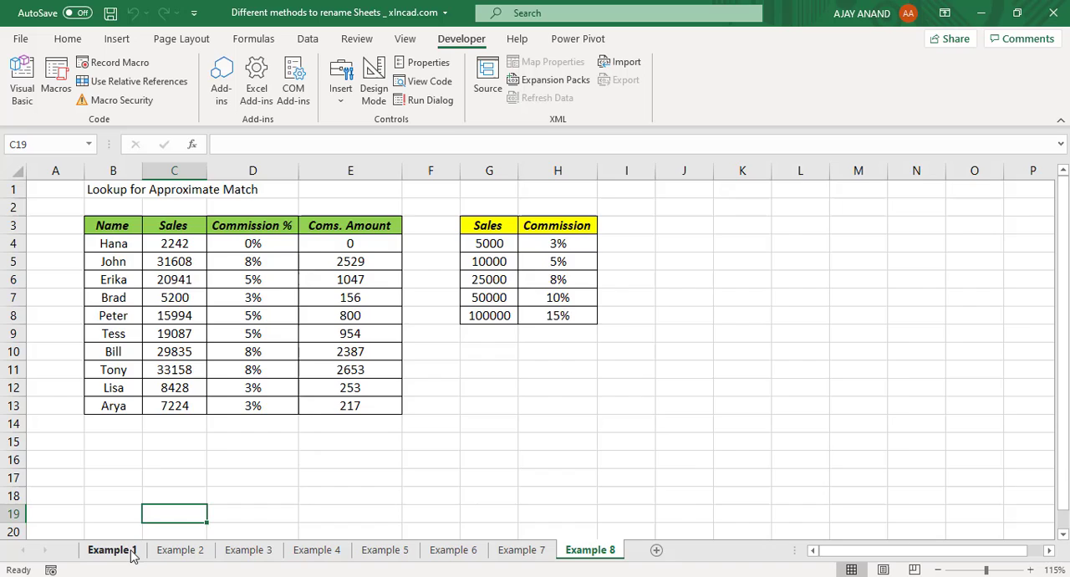
{"action": "left_click", "coordinate": [249, 549]}
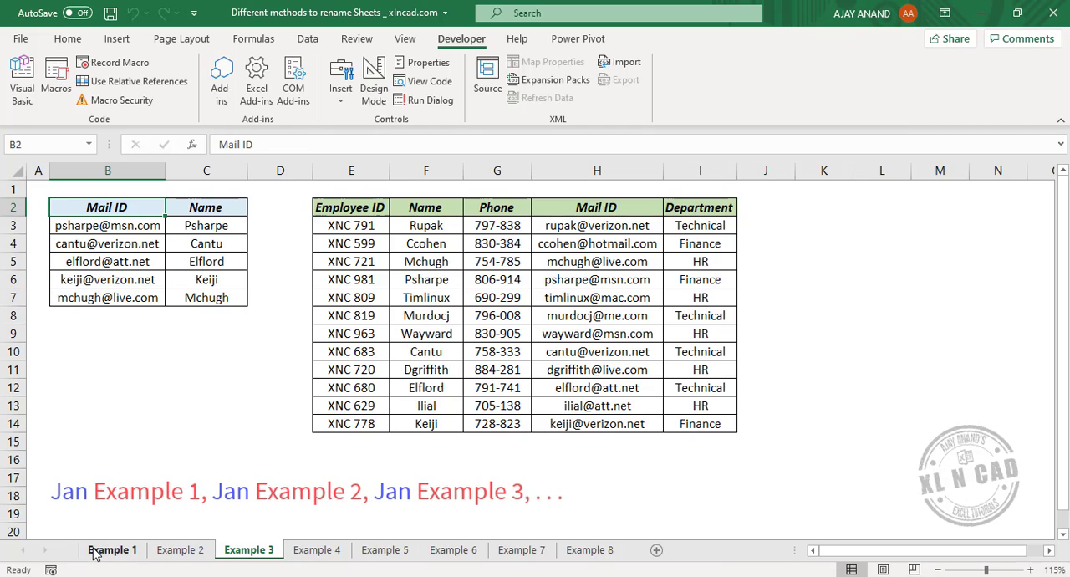
{"action": "mouse_move", "coordinate": [445, 554]}
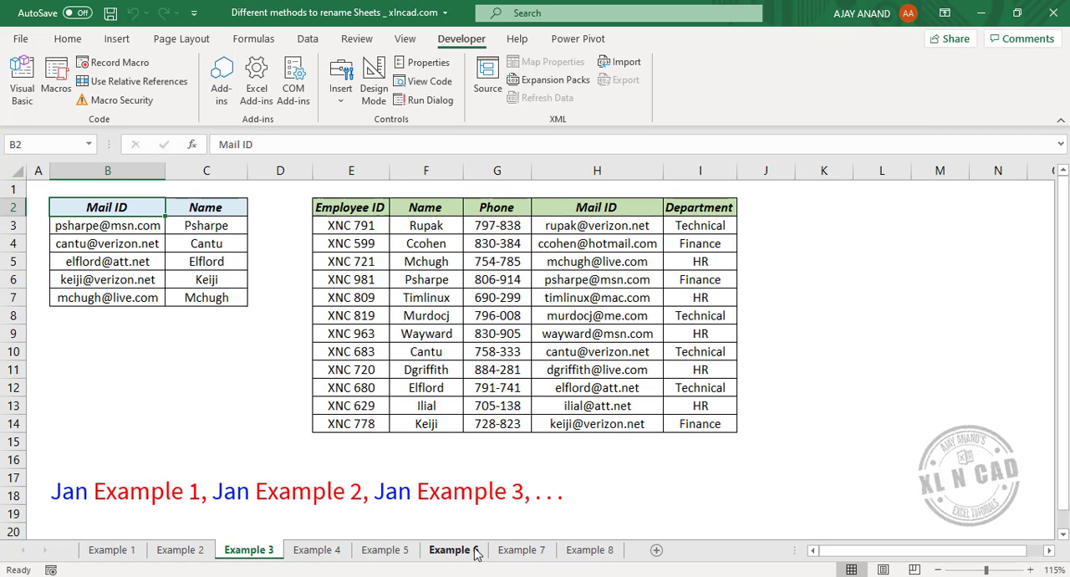
Create a RenameSheets2 copy whose name line becomes a.Name = "Jan " & a.Name
{"action": "left_click", "coordinate": [20, 79]}
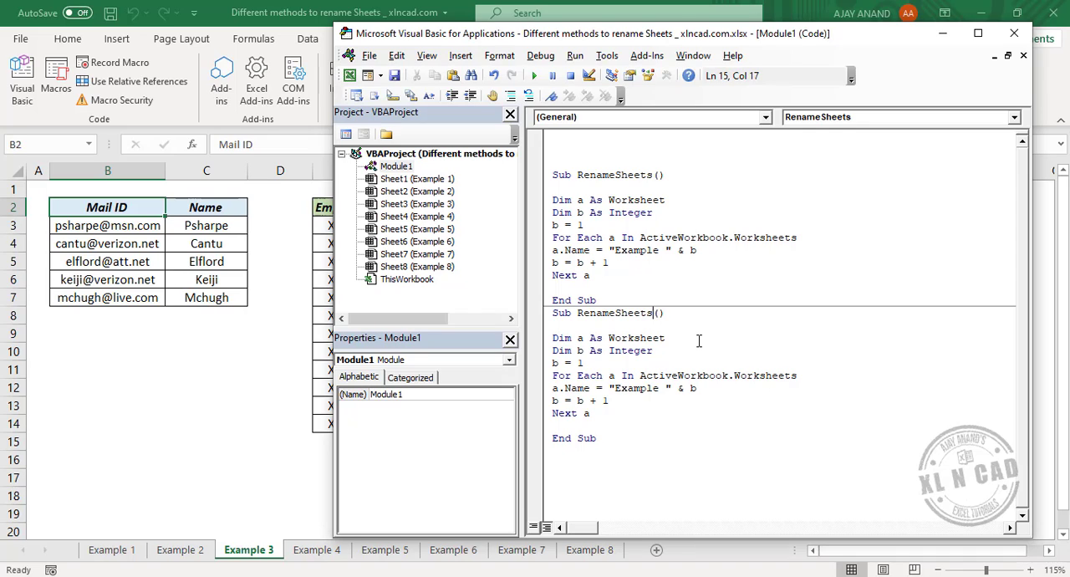
{"action": "type", "text": "2"}
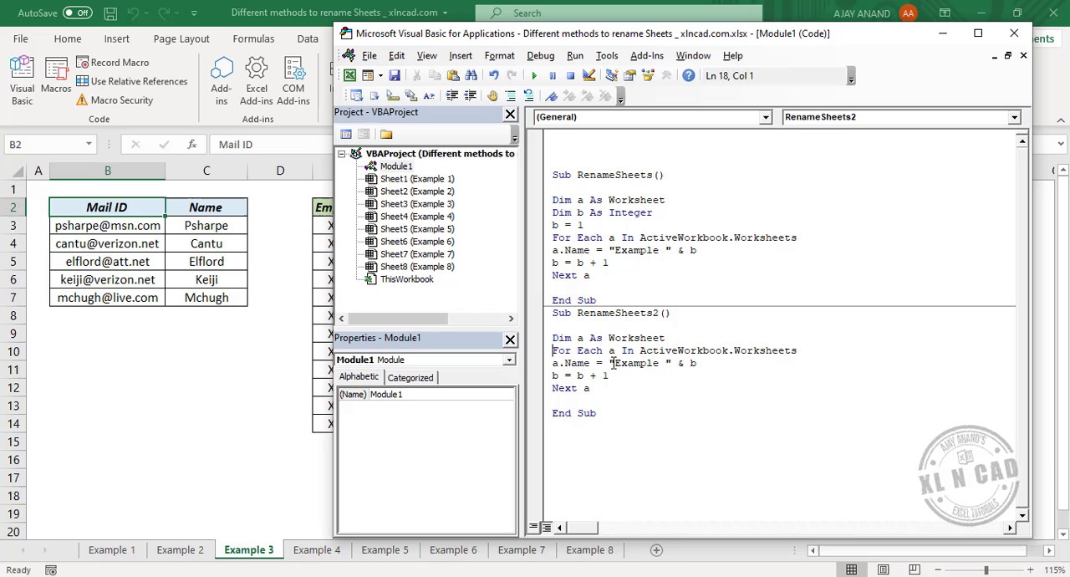
{"action": "double_click", "coordinate": [633, 363]}
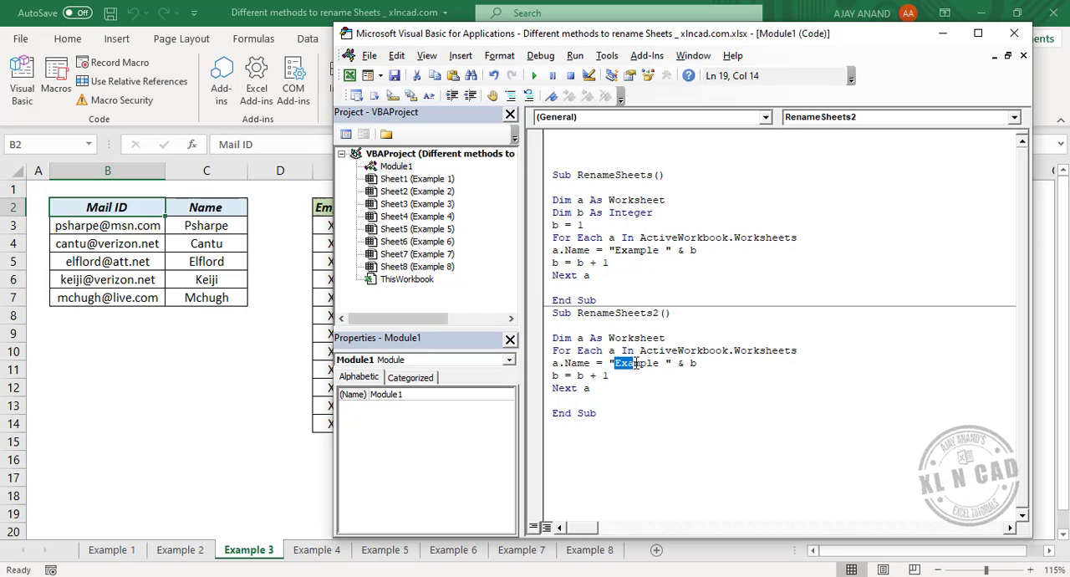
{"action": "double_click", "coordinate": [635, 363]}
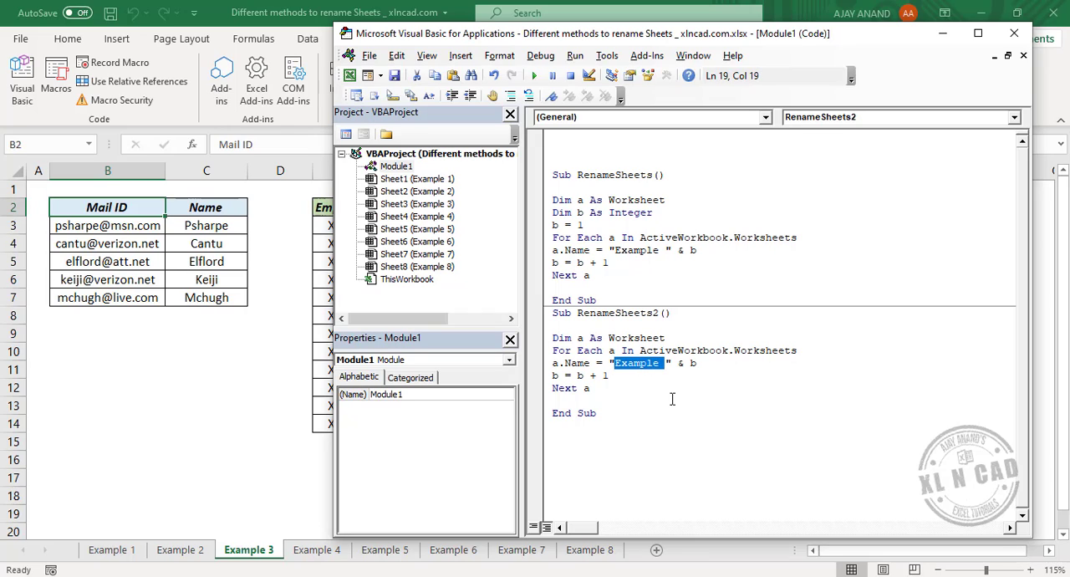
{"action": "type", "text": "Jan"}
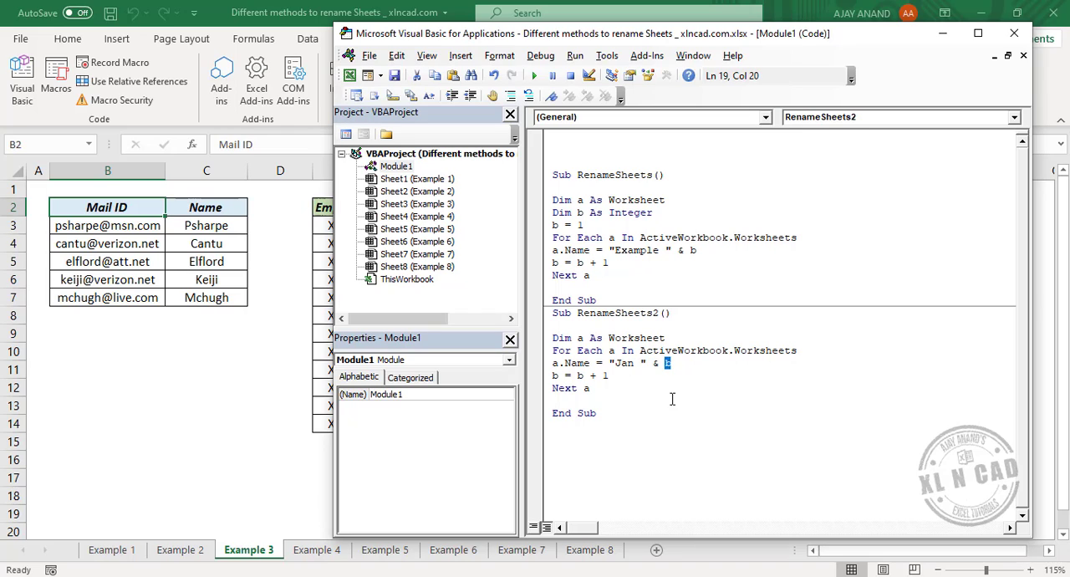
{"action": "type", "text": "a.Nam"}
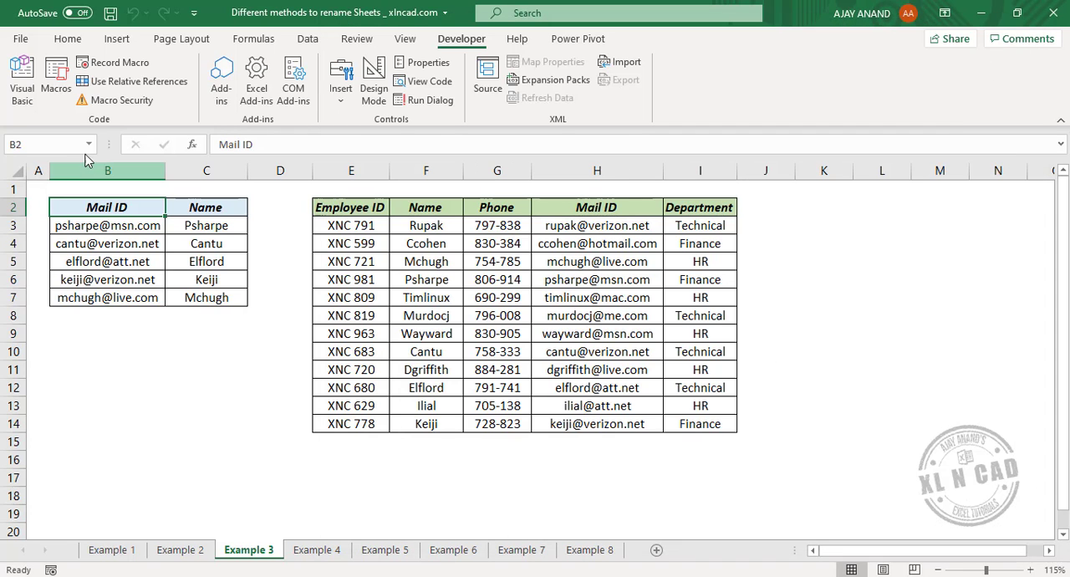
Run the RenameSheets2 macro from the Macros list
{"action": "left_click", "coordinate": [55, 80]}
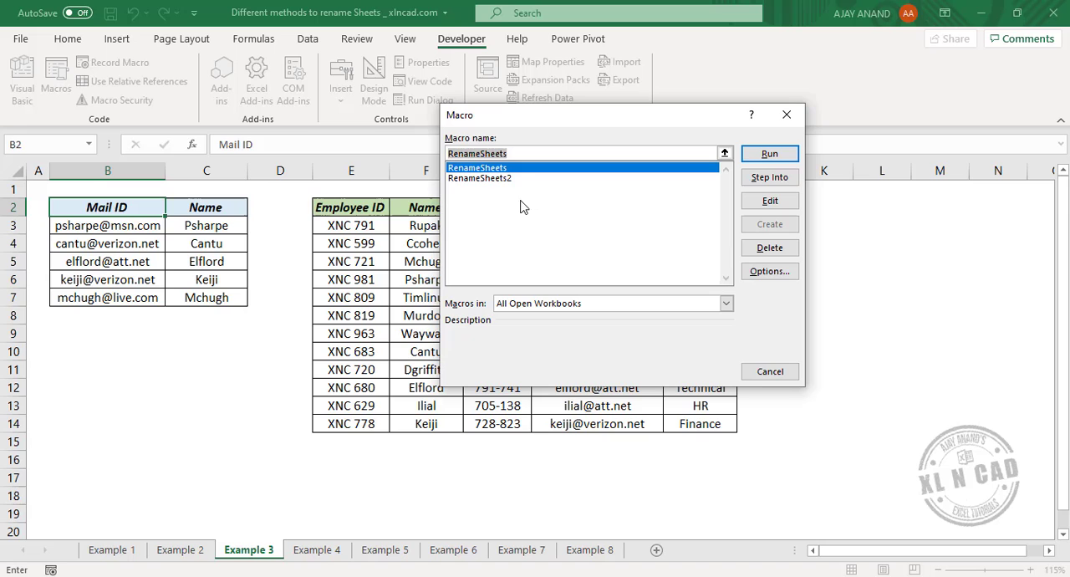
{"action": "left_click", "coordinate": [479, 178]}
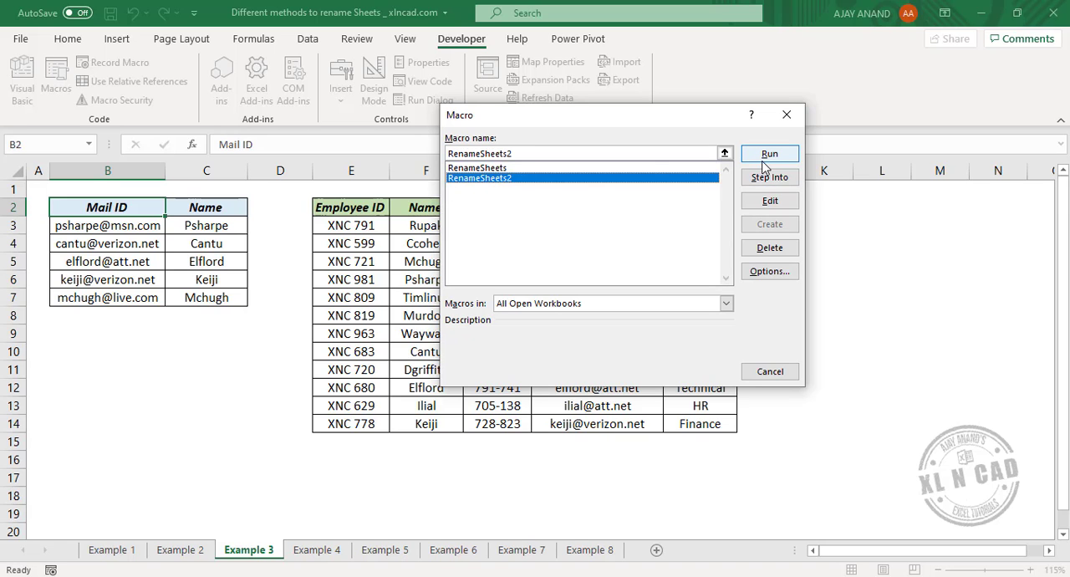
{"action": "left_click", "coordinate": [769, 153]}
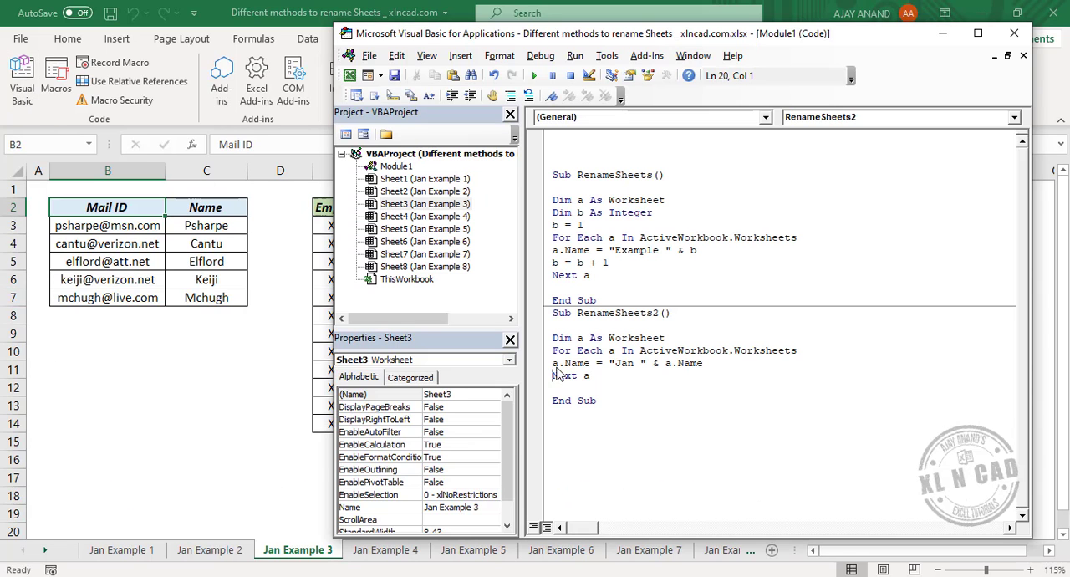
Duplicate RenameSheets2 as RenameSheets3, changing the line to a.Name = a.Name & " 2021"
{"action": "left_click_drag", "start_coordinate": [552, 299], "coordinate": [596, 399]}
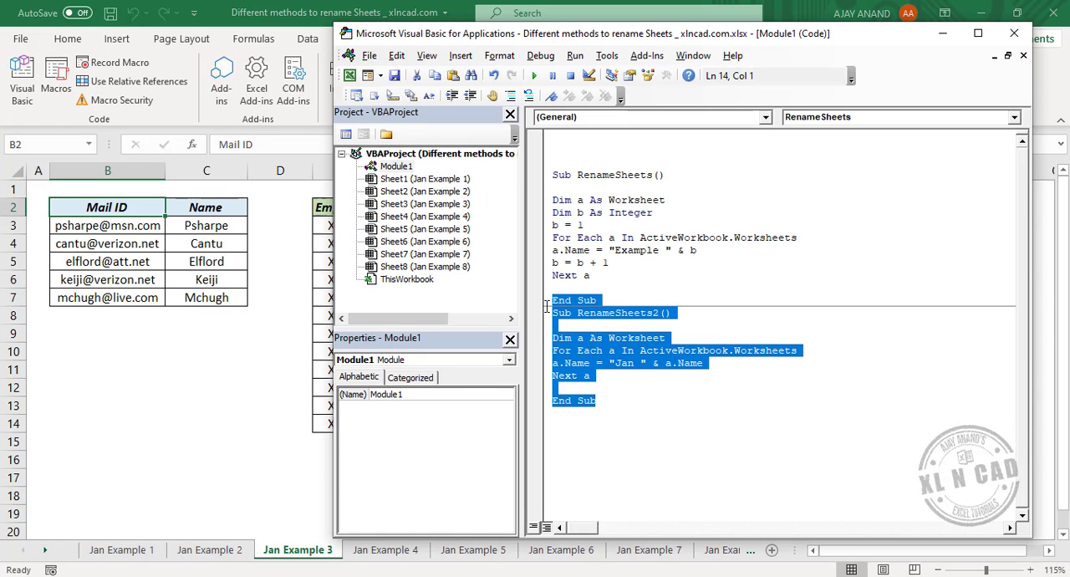
{"action": "left_click", "coordinate": [617, 350]}
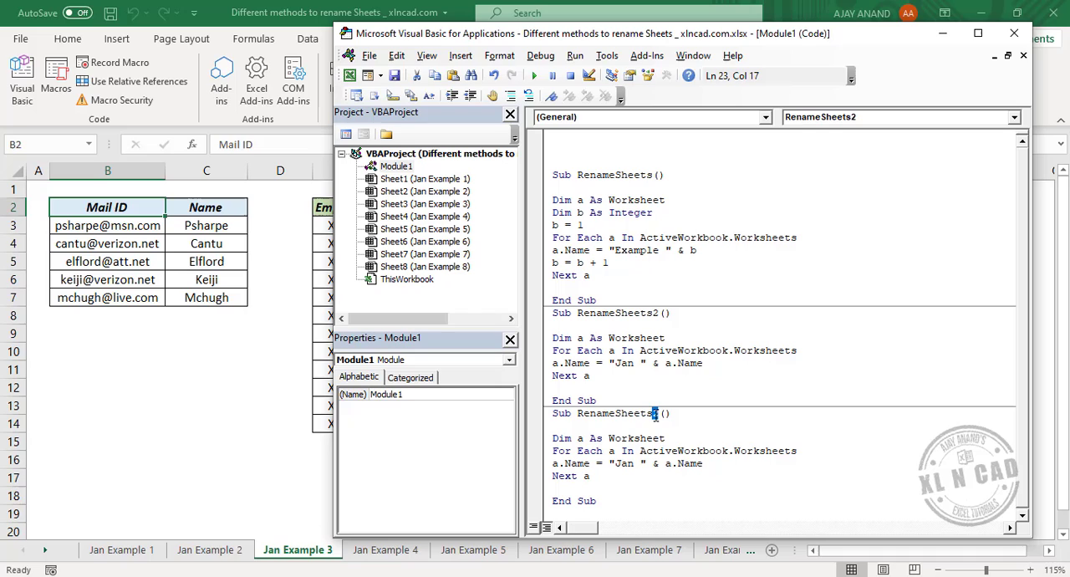
{"action": "type", "text": "3"}
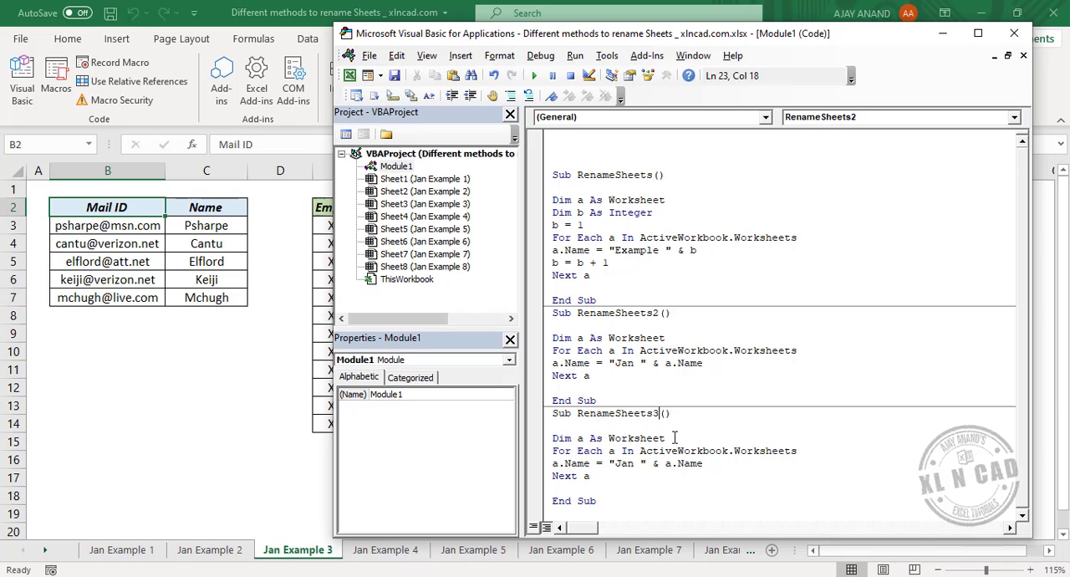
{"action": "double_click", "coordinate": [622, 463]}
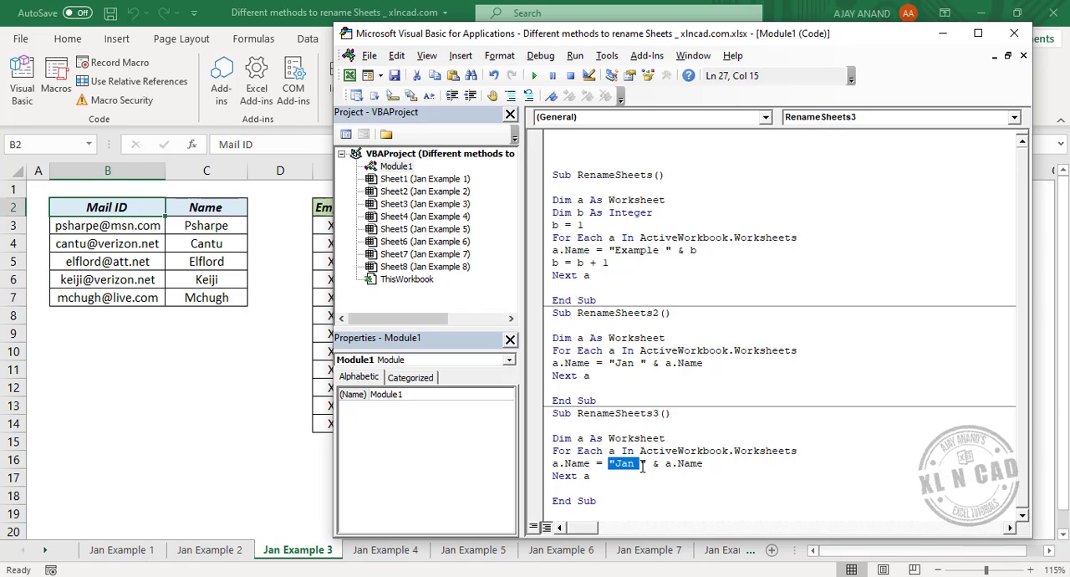
{"action": "key", "text": "Delete"}
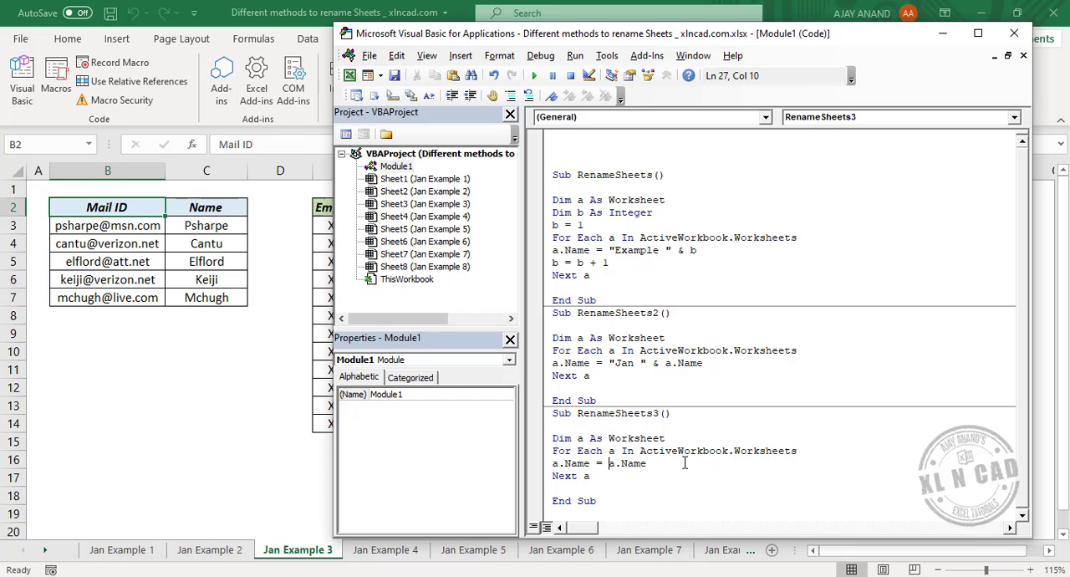
{"action": "type", "text": "&"}
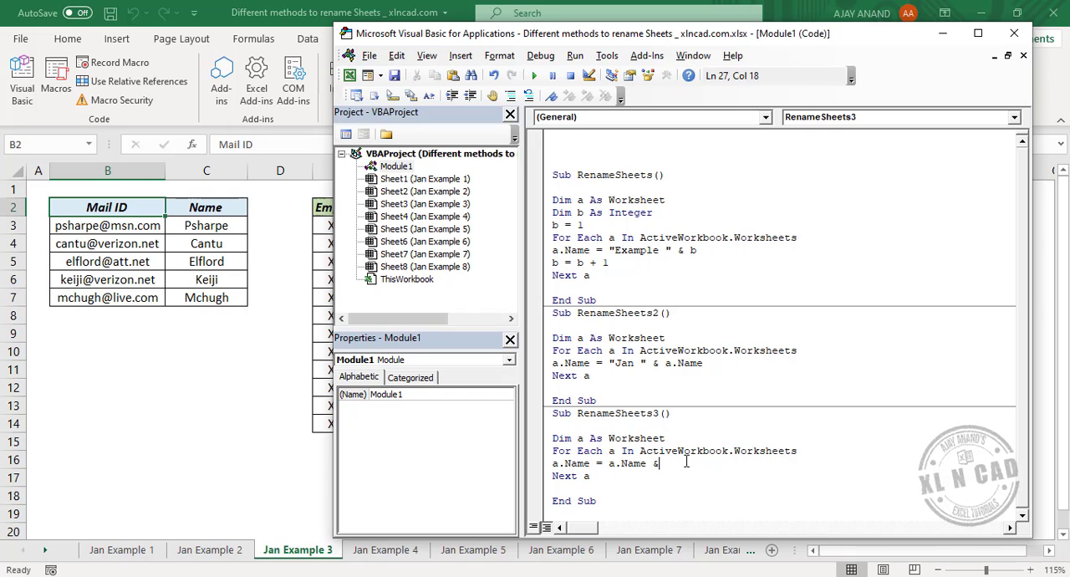
{"action": "type", "text": "\""}
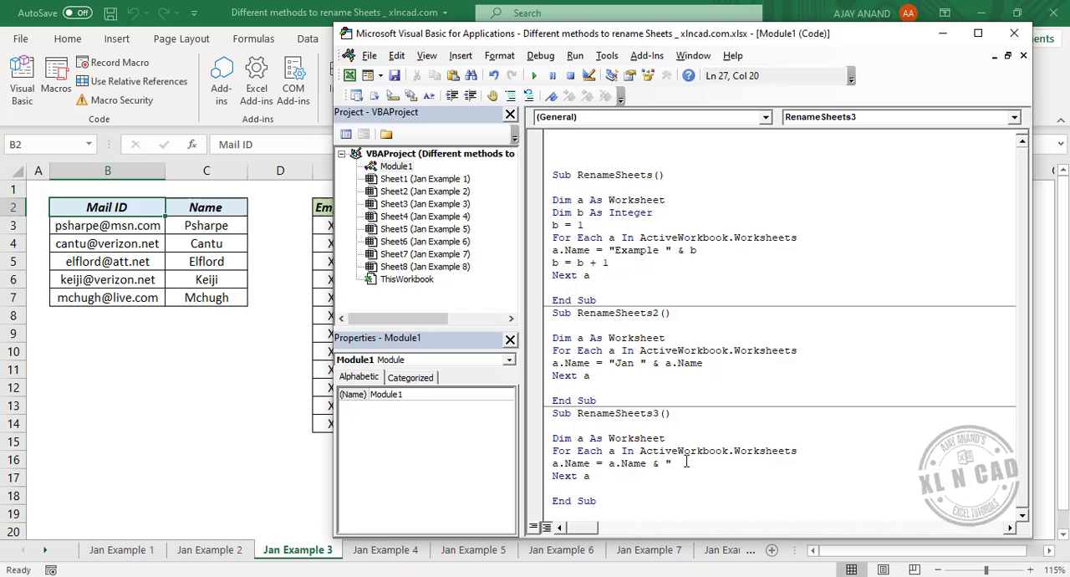
{"action": "type", "text": "2021"}
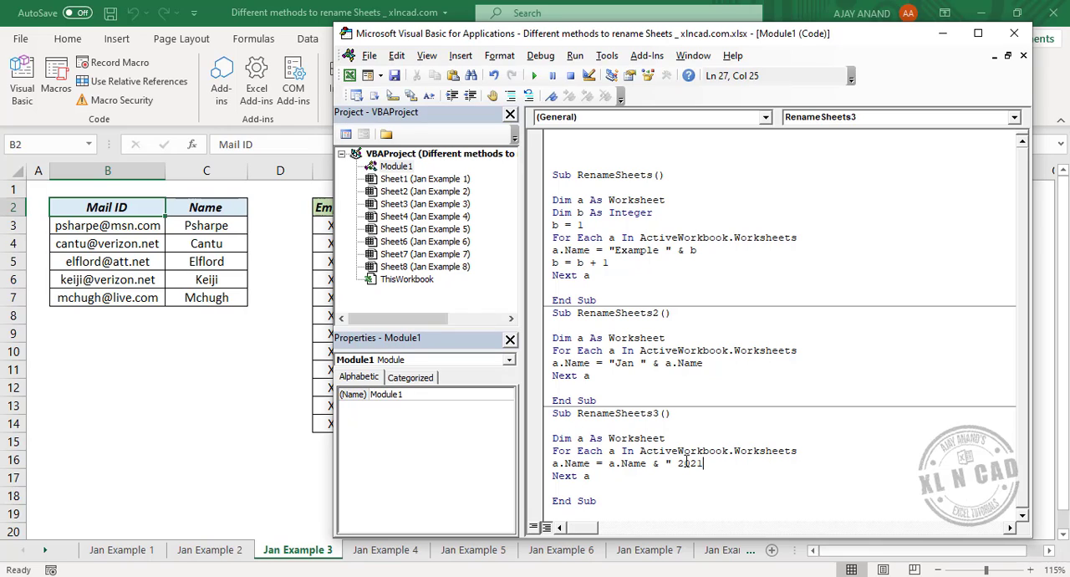
{"action": "type", "text": "\""}
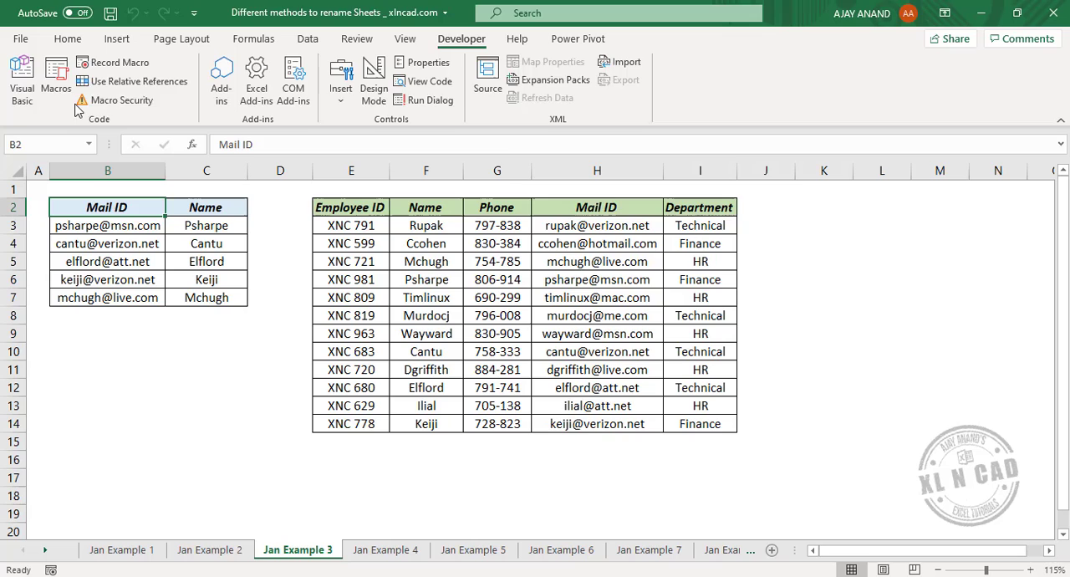
Run the RenameSheets3 macro, then reopen the Visual Basic editor to review
{"action": "left_click", "coordinate": [55, 80]}
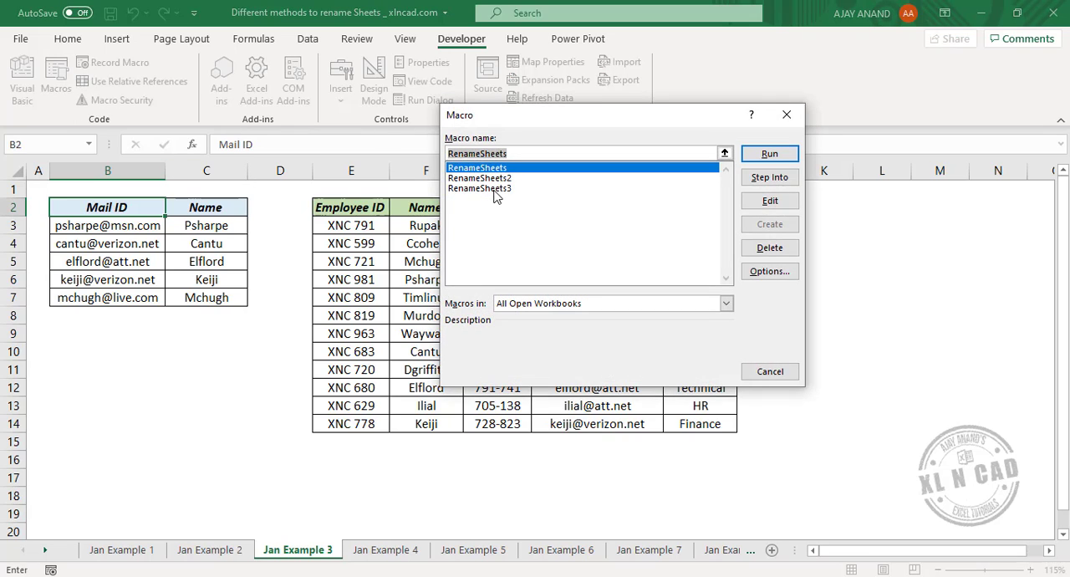
{"action": "left_click", "coordinate": [479, 188]}
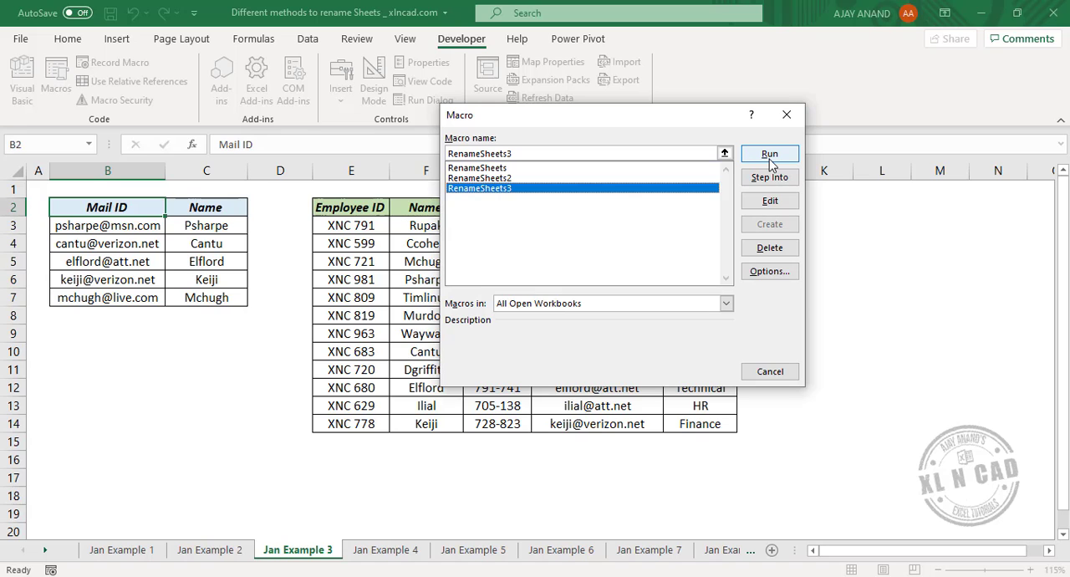
{"action": "left_click", "coordinate": [769, 153]}
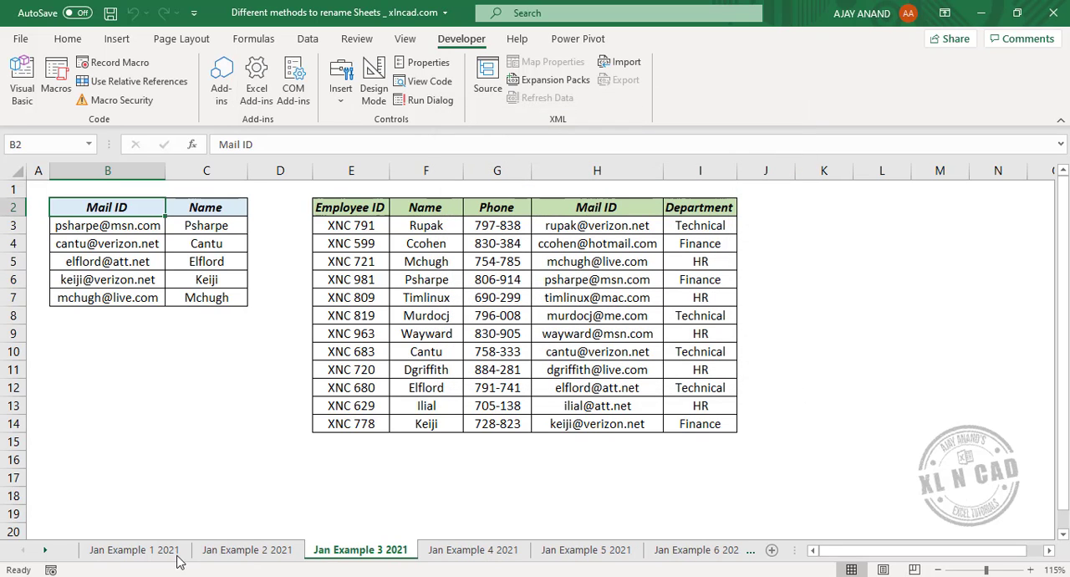
{"action": "mouse_move", "coordinate": [209, 557]}
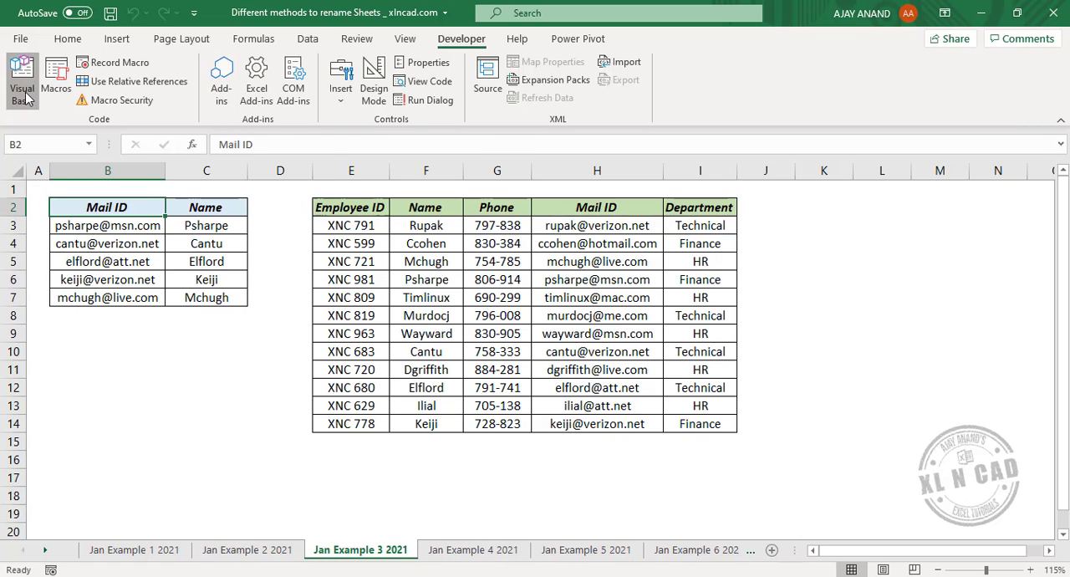
{"action": "left_click", "coordinate": [22, 75]}
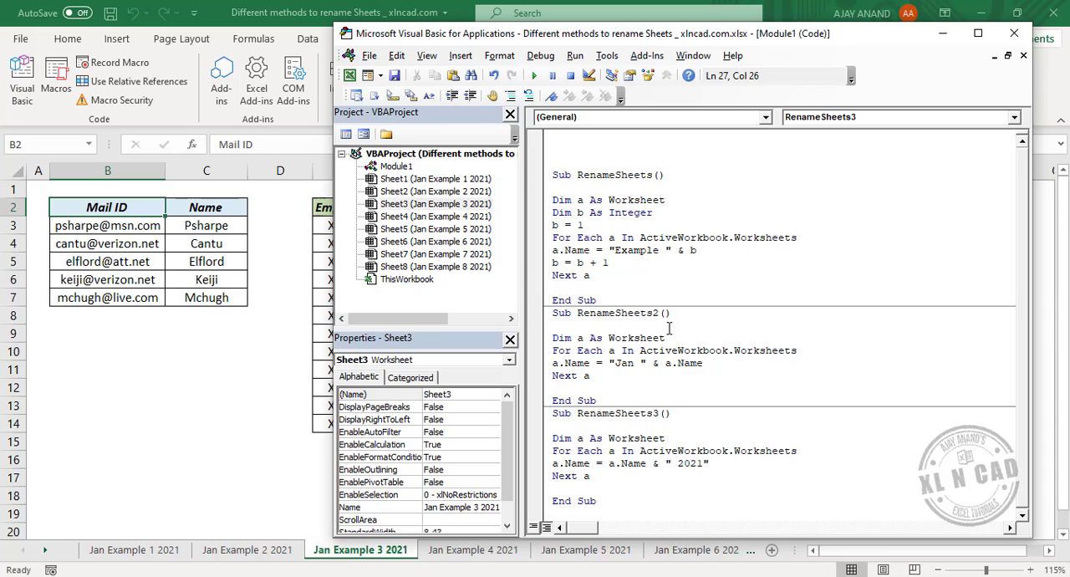